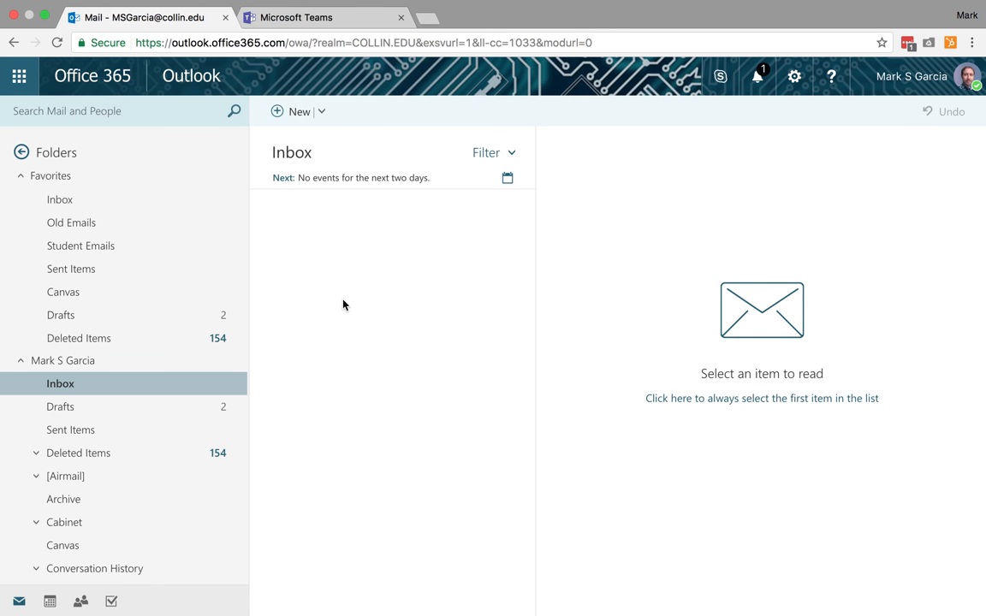
{"action": "mouse_move", "coordinate": [332, 291]}
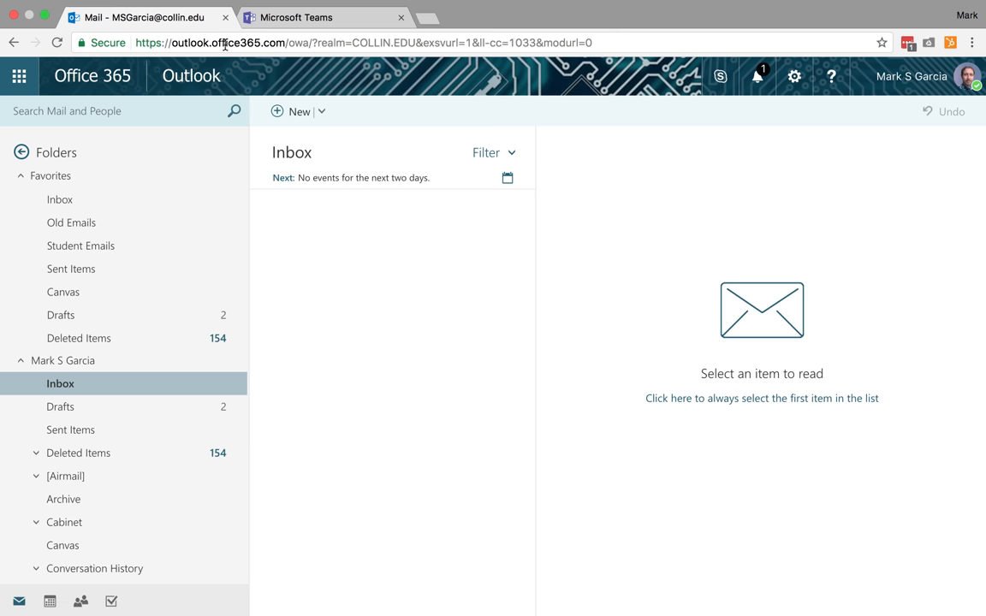
{"action": "mouse_move", "coordinate": [20, 79]}
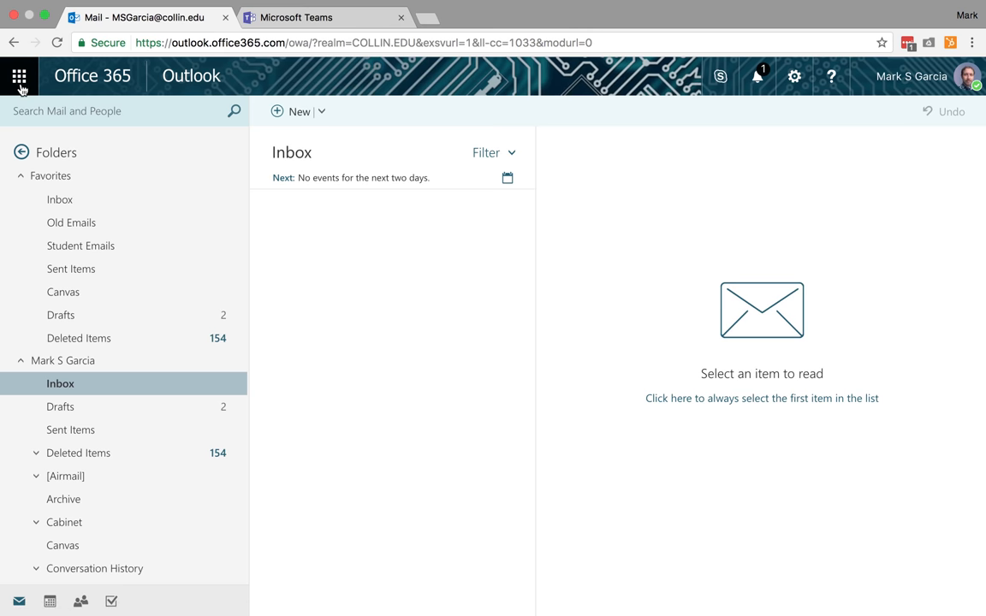
- Launch Microsoft Teams from the Office 365 app launcher in Outlook on the web
{"action": "left_click", "coordinate": [19, 75]}
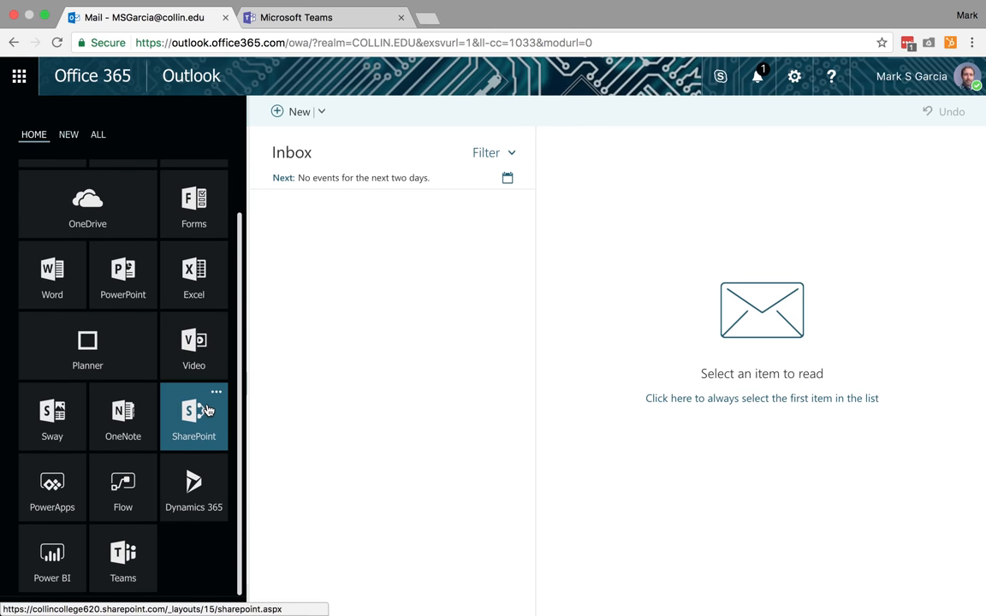
{"action": "mouse_move", "coordinate": [129, 549]}
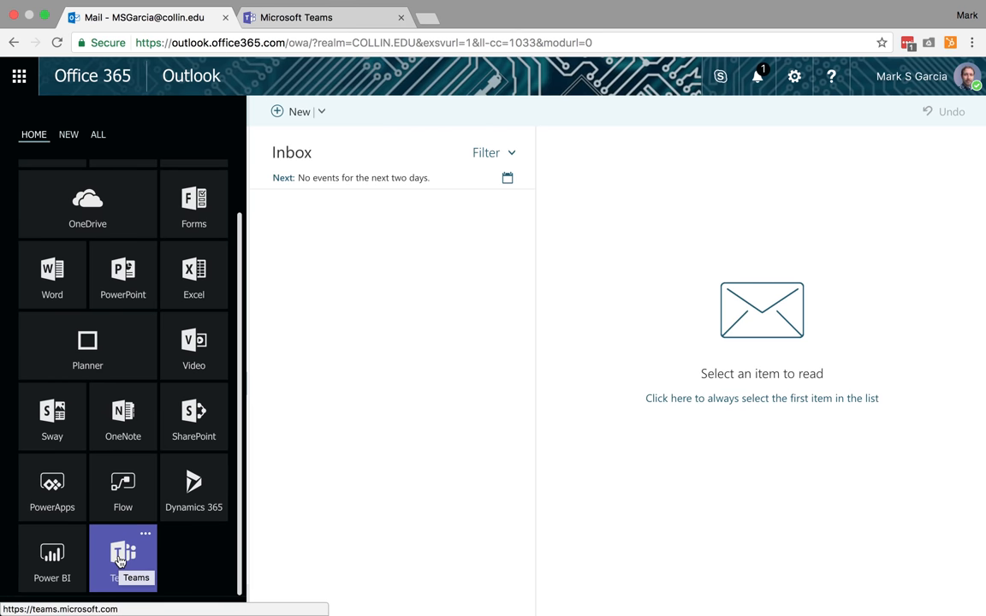
{"action": "left_click", "coordinate": [124, 558]}
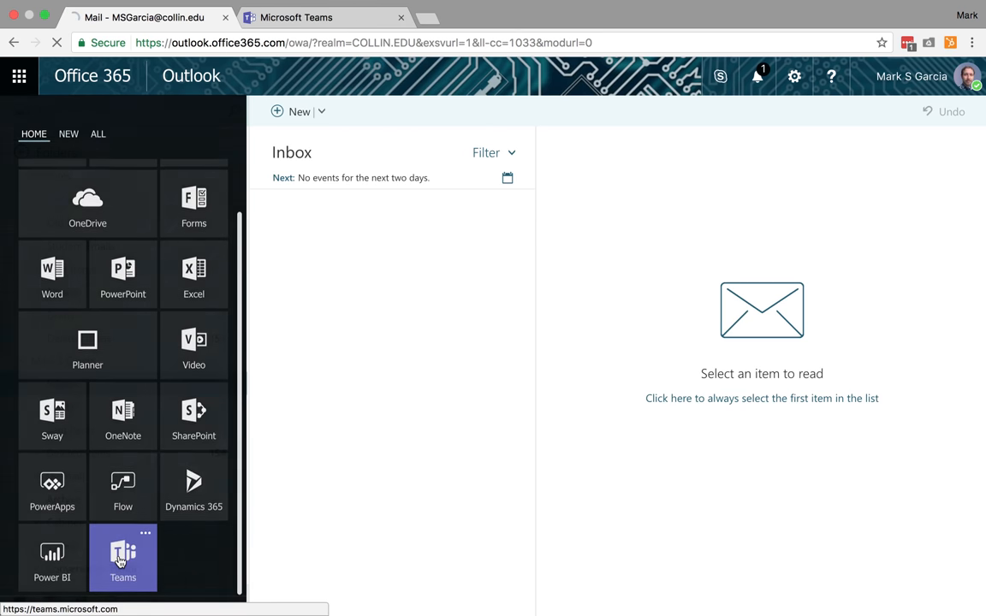
- Let Teams load to its Suggested teams page and close the duplicate Teams browser tab
{"action": "left_click", "coordinate": [124, 557]}
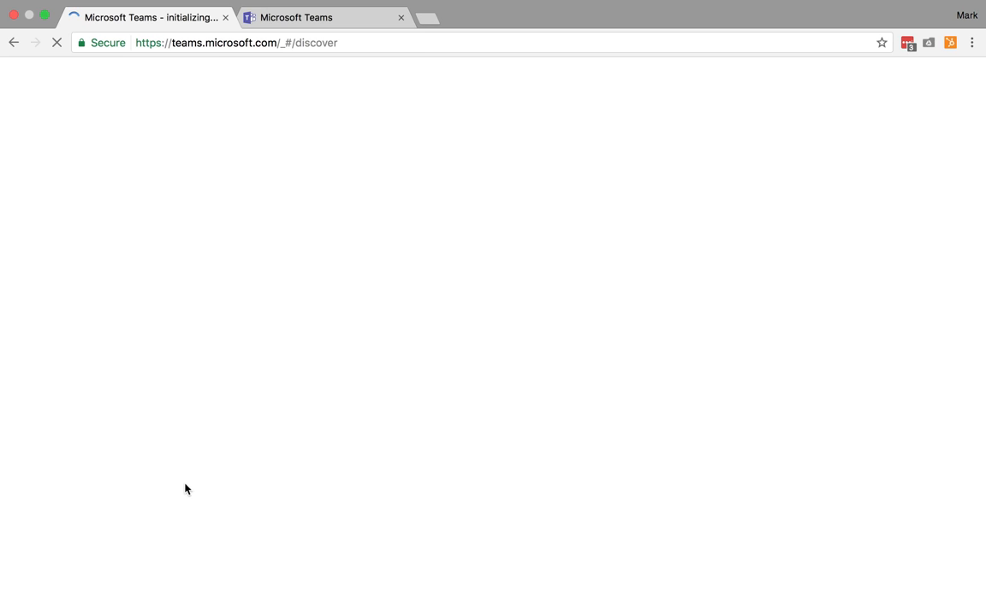
{"action": "mouse_move", "coordinate": [181, 467]}
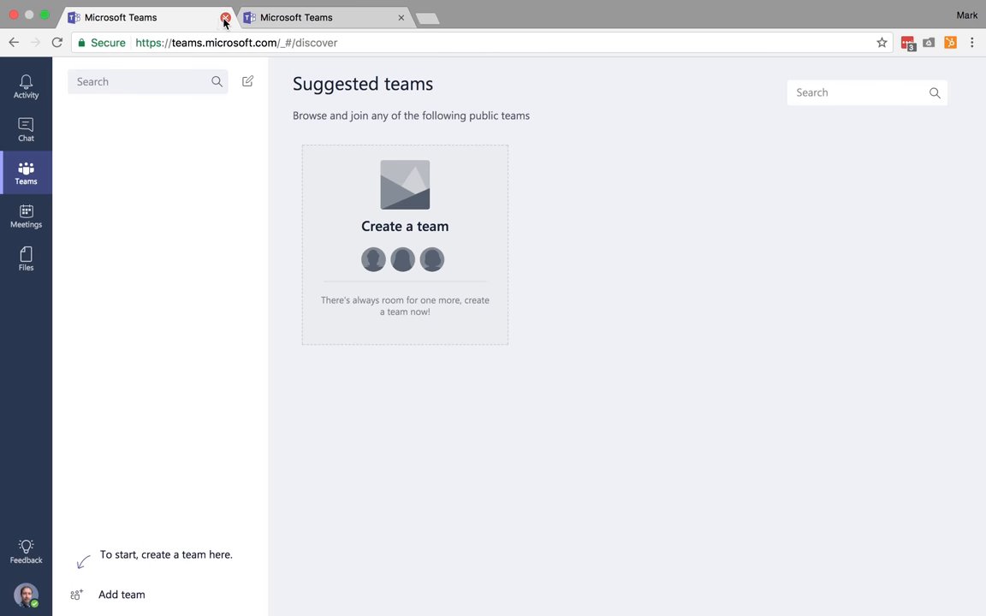
{"action": "left_click", "coordinate": [219, 17]}
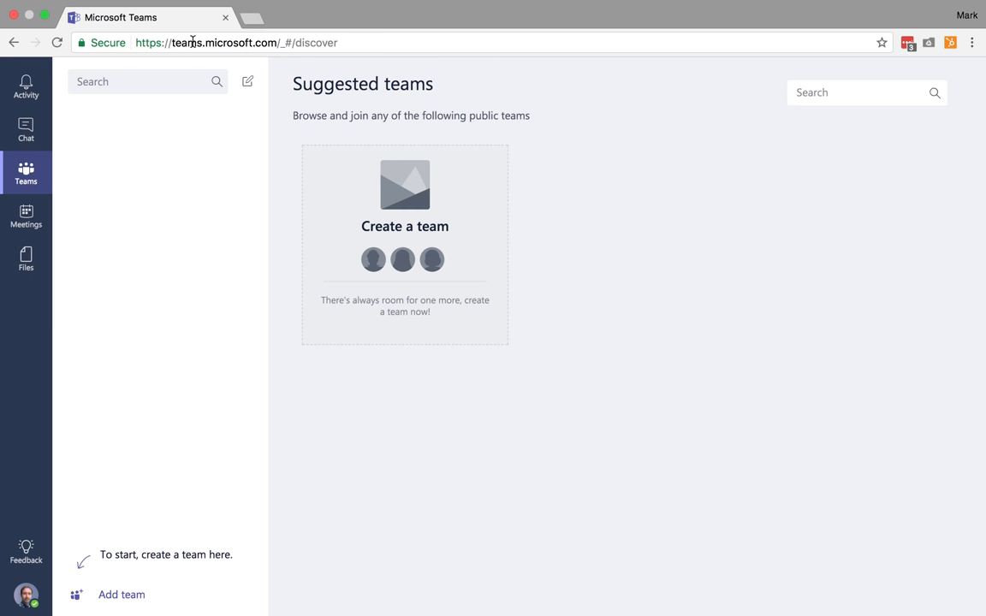
{"action": "mouse_move", "coordinate": [121, 124]}
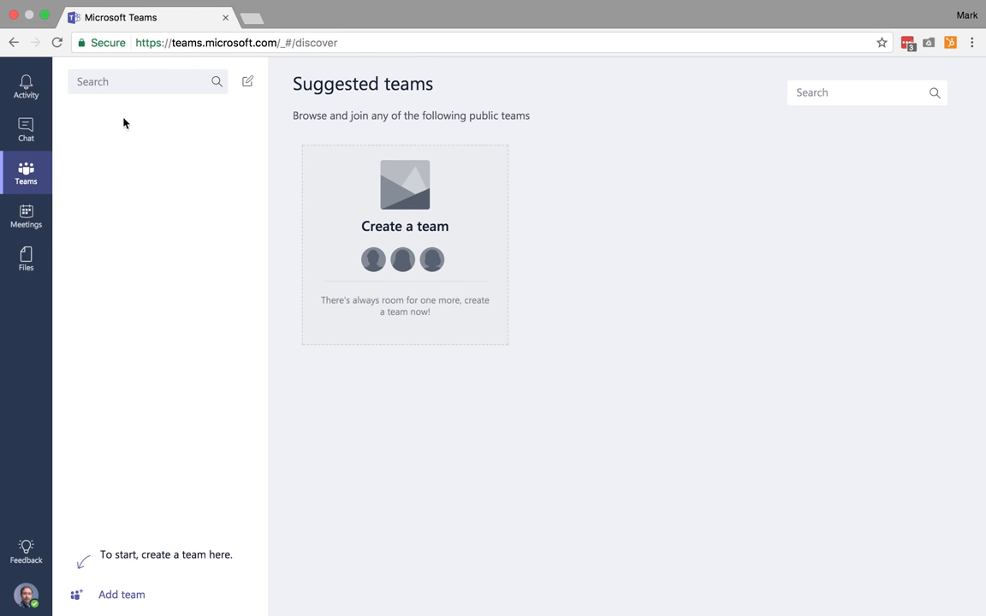
{"action": "mouse_move", "coordinate": [453, 424]}
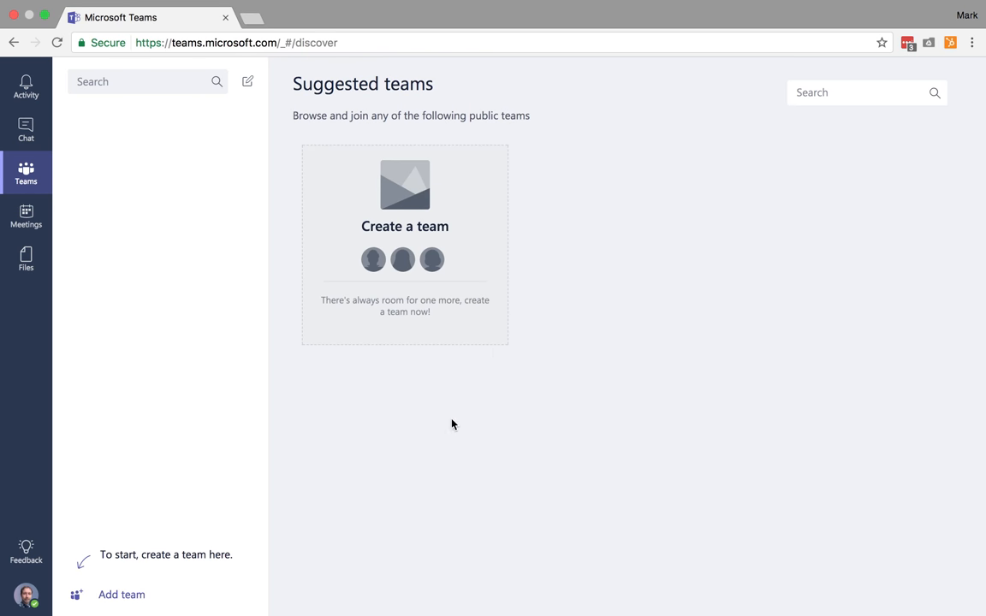
{"action": "mouse_move", "coordinate": [455, 438]}
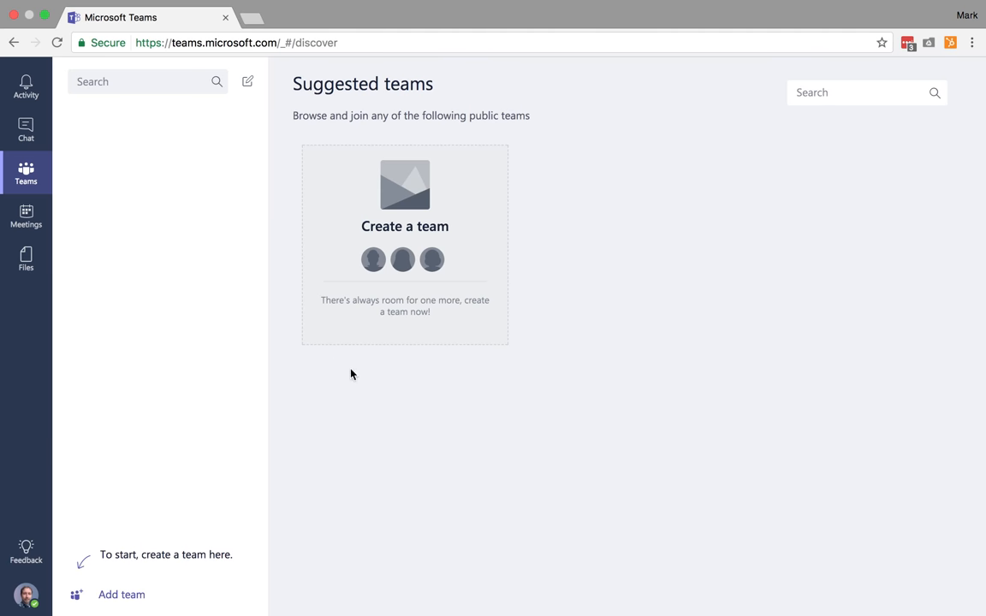
{"action": "mouse_move", "coordinate": [380, 358]}
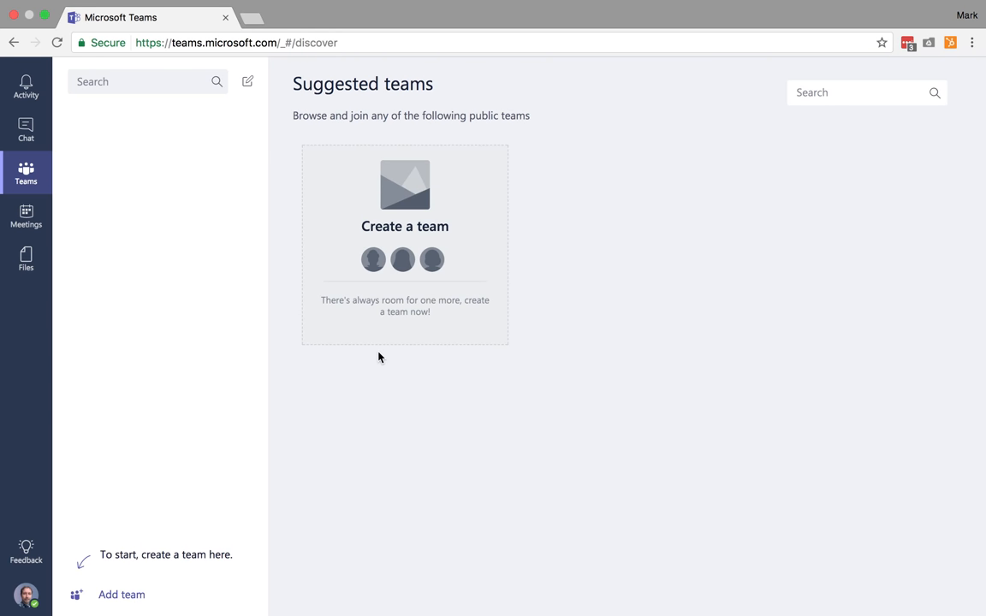
{"action": "mouse_move", "coordinate": [315, 150]}
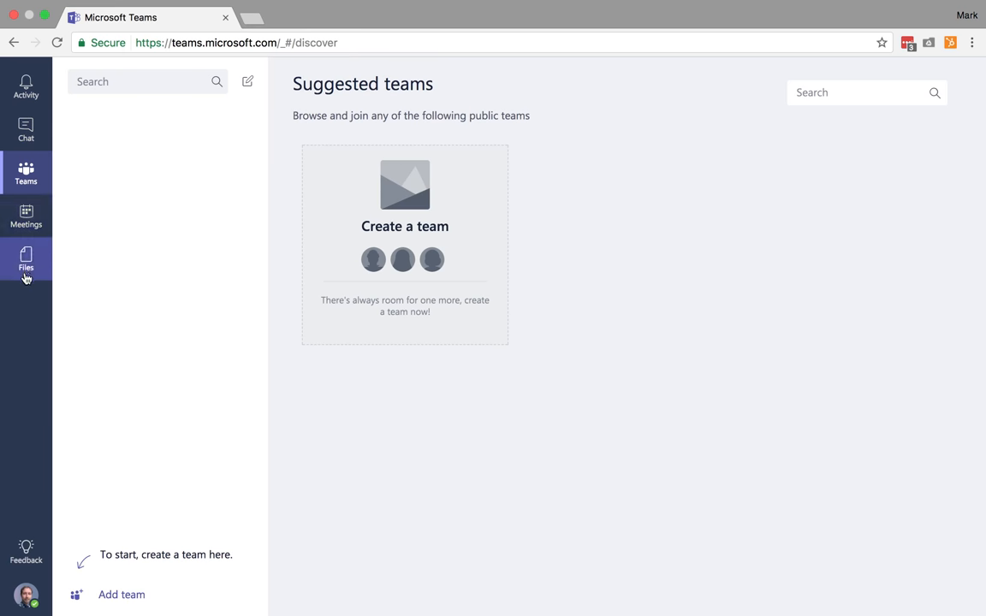
{"action": "mouse_move", "coordinate": [26, 76]}
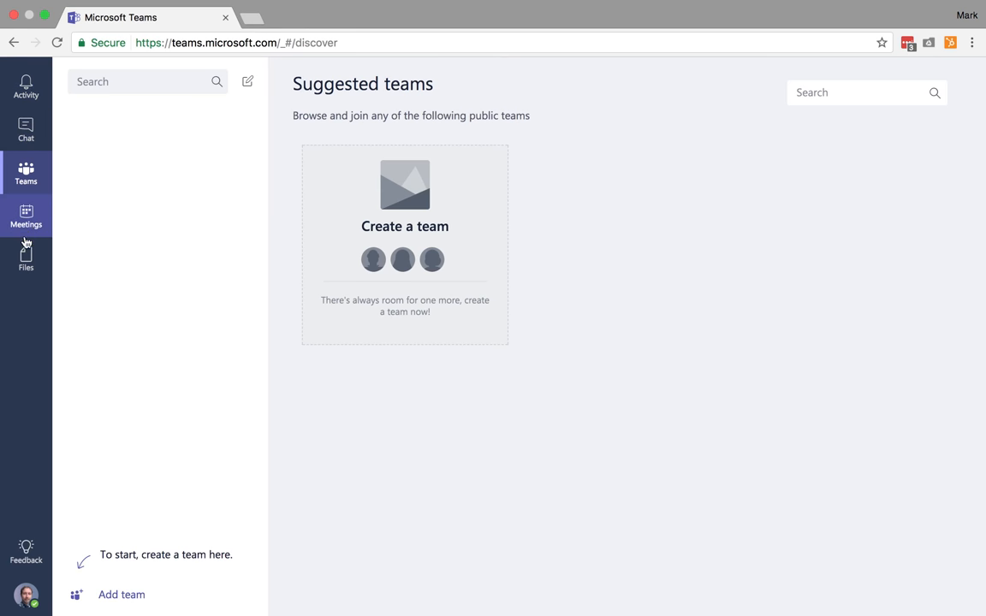
{"action": "mouse_move", "coordinate": [27, 89]}
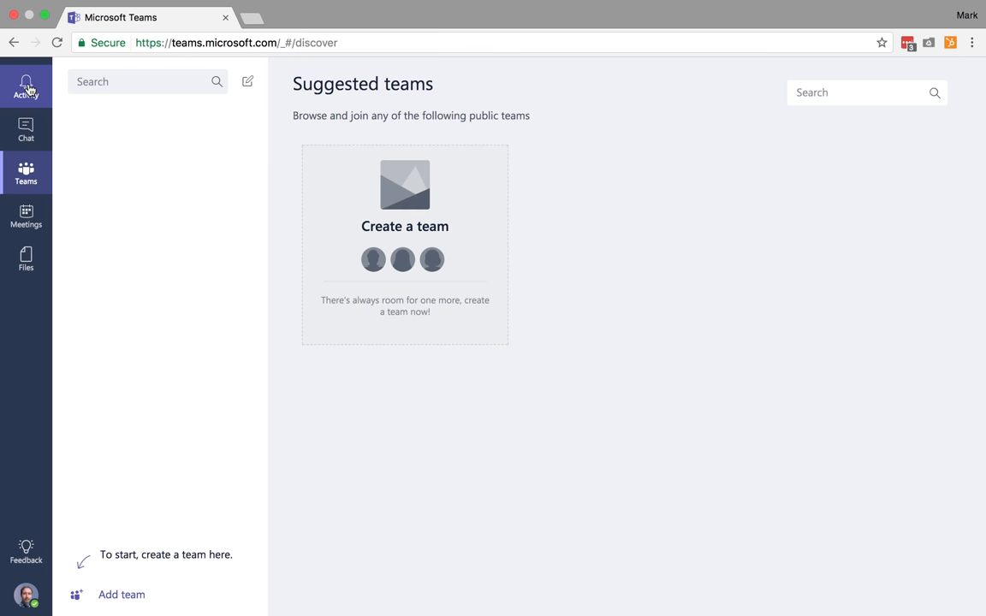
{"action": "mouse_move", "coordinate": [26, 130]}
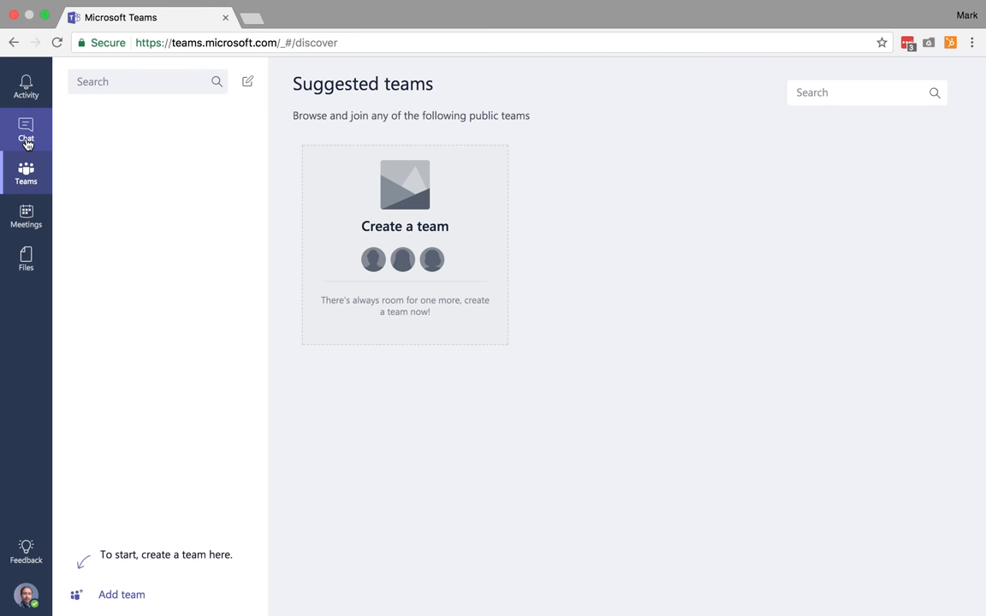
{"action": "mouse_move", "coordinate": [28, 123]}
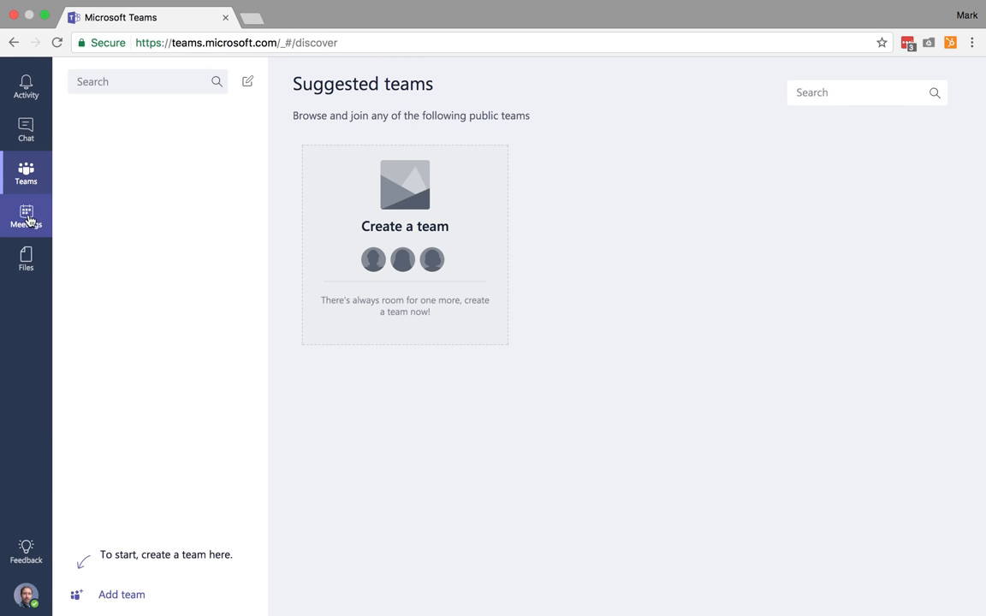
{"action": "mouse_move", "coordinate": [29, 200]}
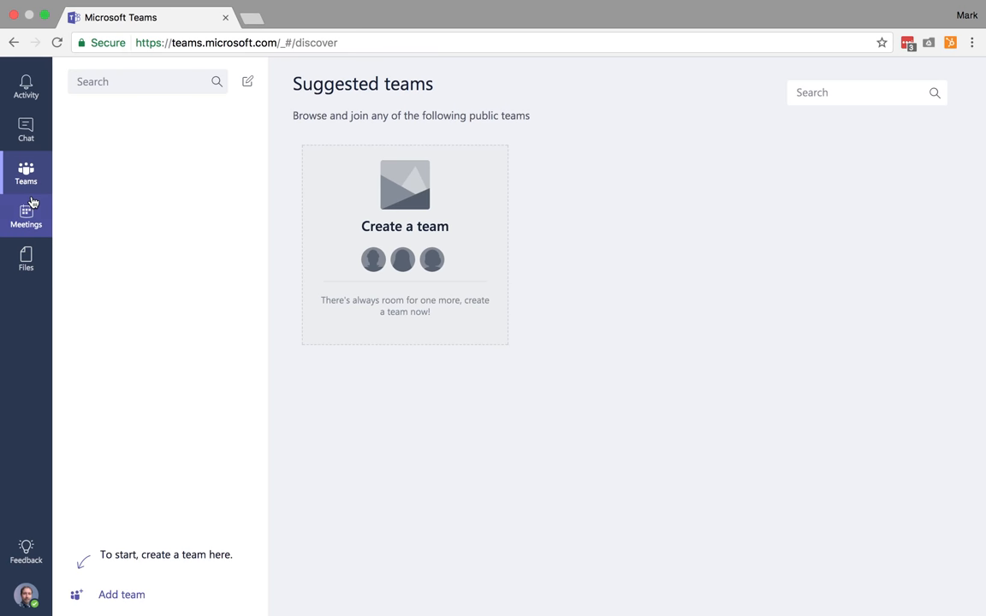
{"action": "mouse_move", "coordinate": [58, 175]}
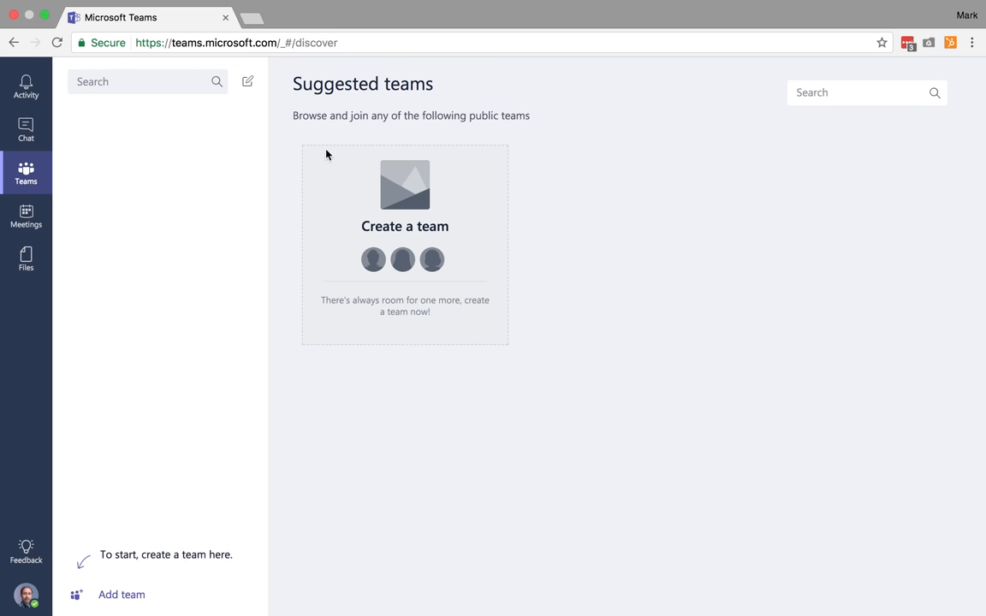
{"action": "mouse_move", "coordinate": [339, 199]}
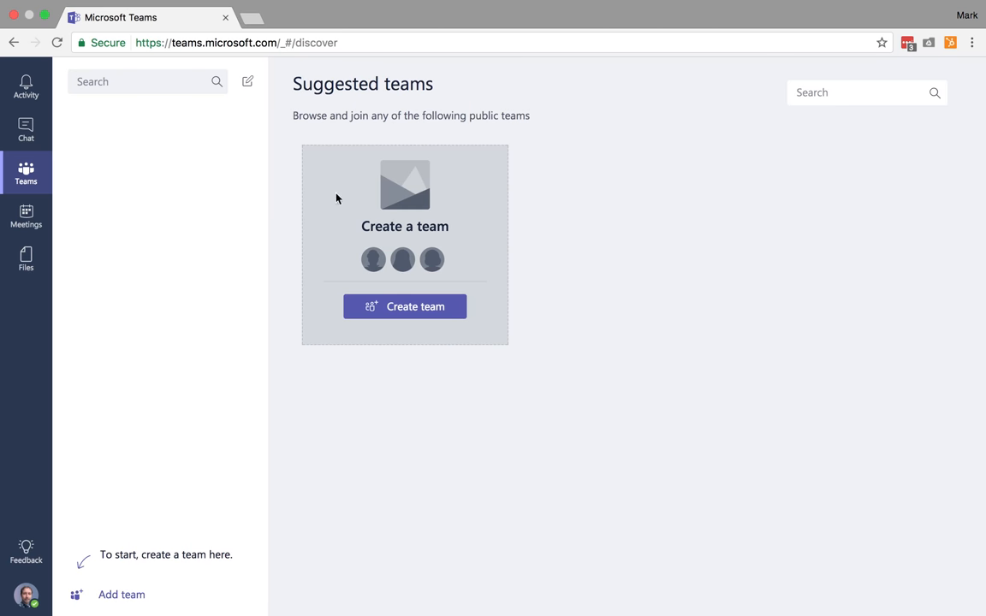
{"action": "mouse_move", "coordinate": [485, 269]}
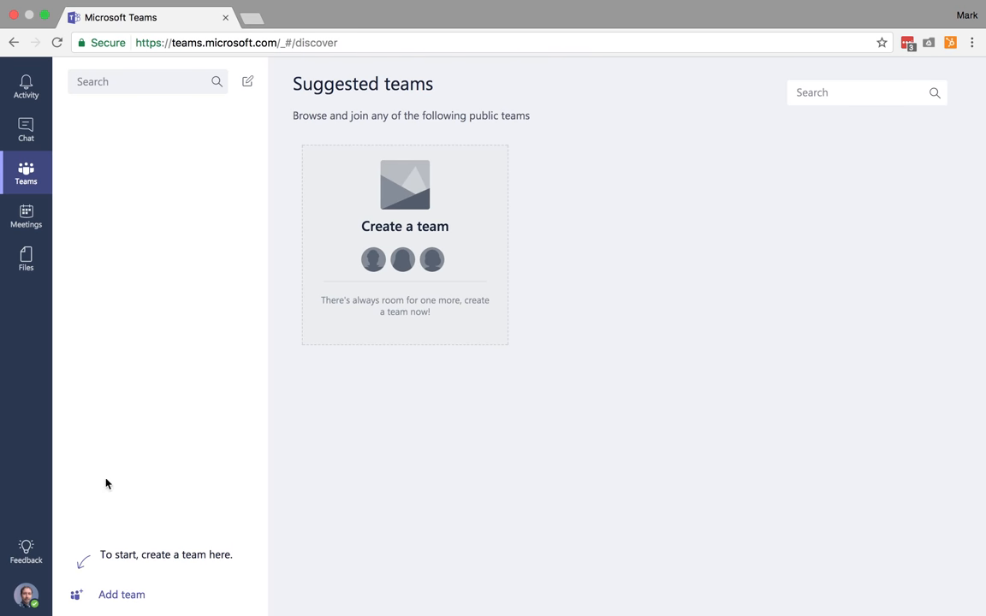
{"action": "mouse_move", "coordinate": [180, 424]}
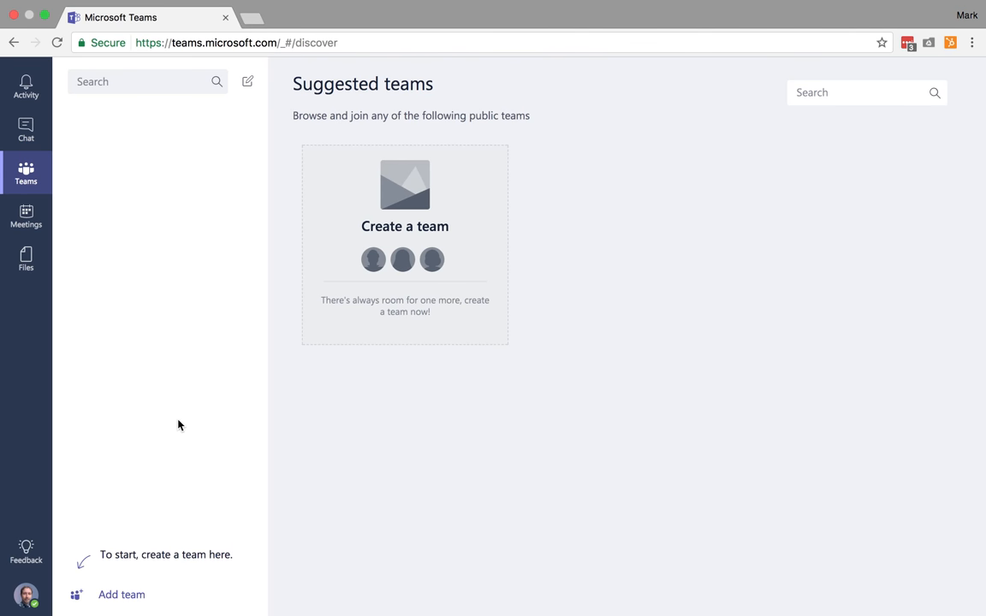
{"action": "mouse_move", "coordinate": [412, 272]}
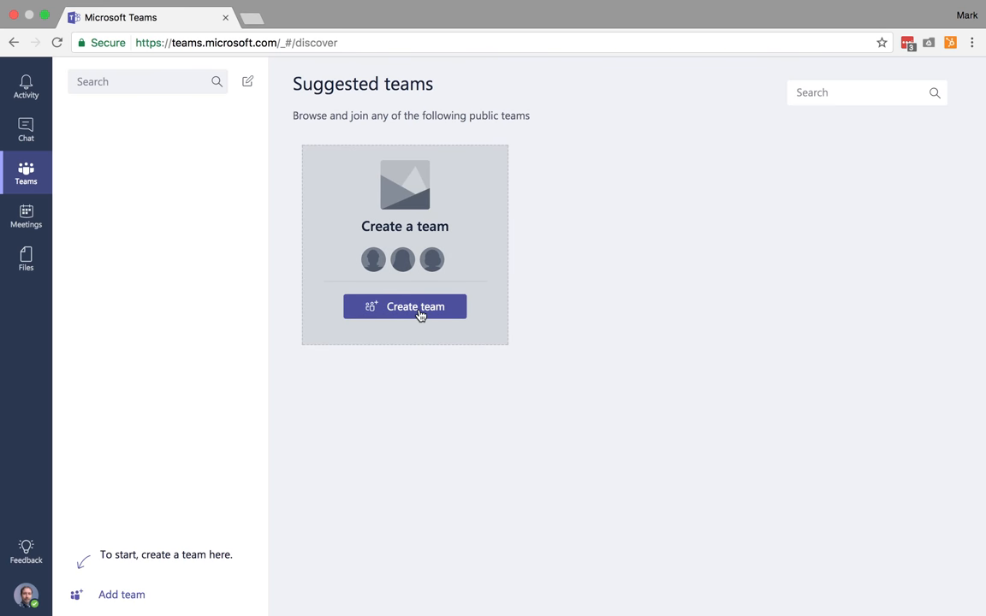
- Create a private team named 'Example Team' described as 'This is an example team.' and continue to members
{"action": "left_click", "coordinate": [404, 306]}
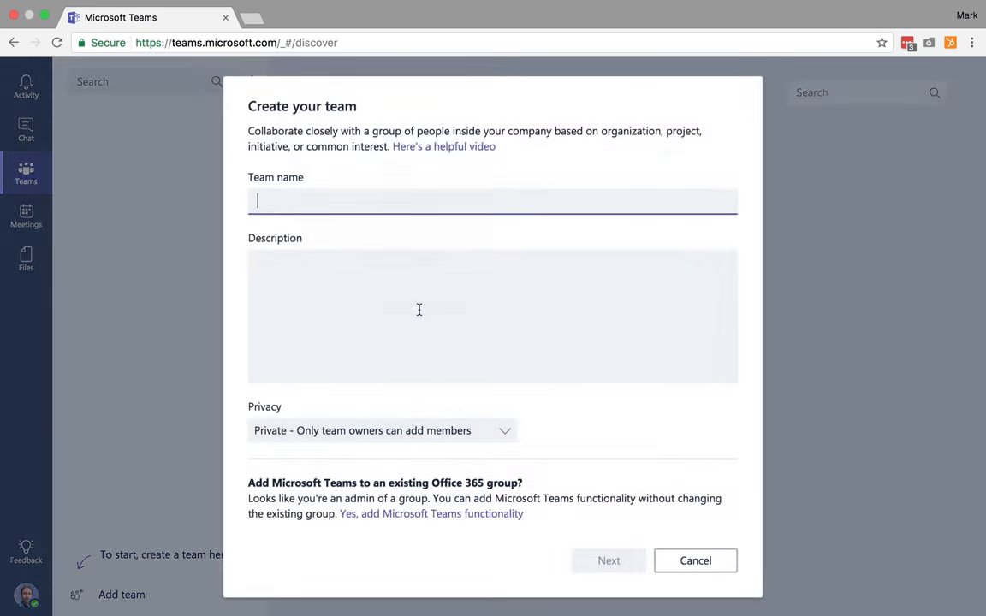
{"action": "type", "text": "Example Team"}
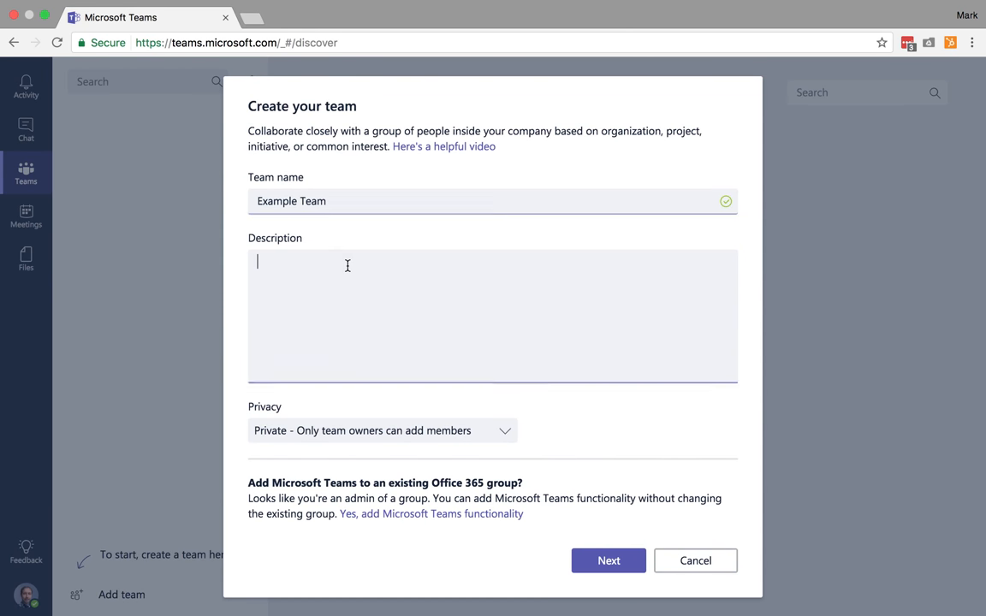
{"action": "type", "text": "This is"}
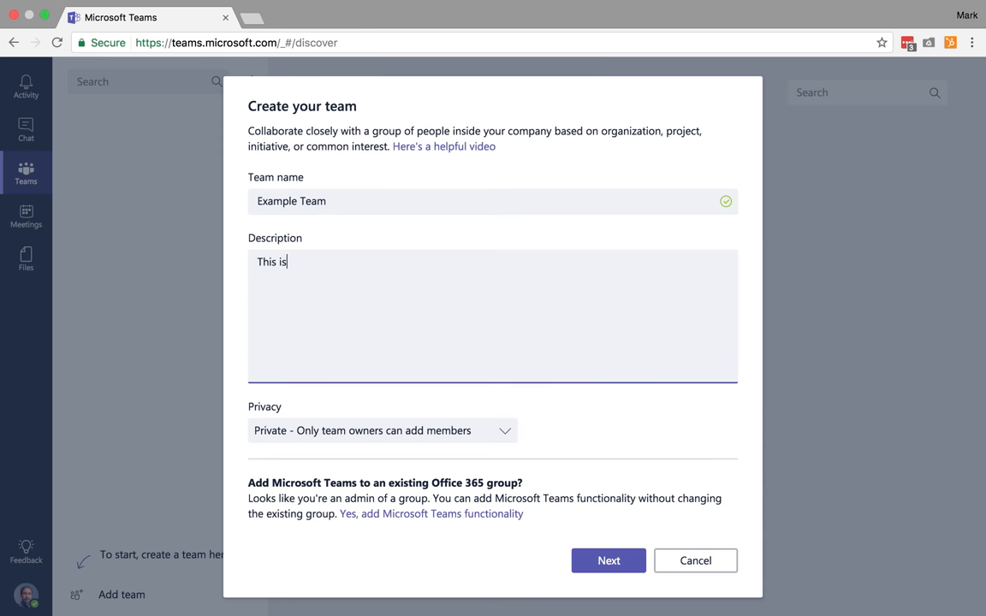
{"action": "type", "text": "an example team."}
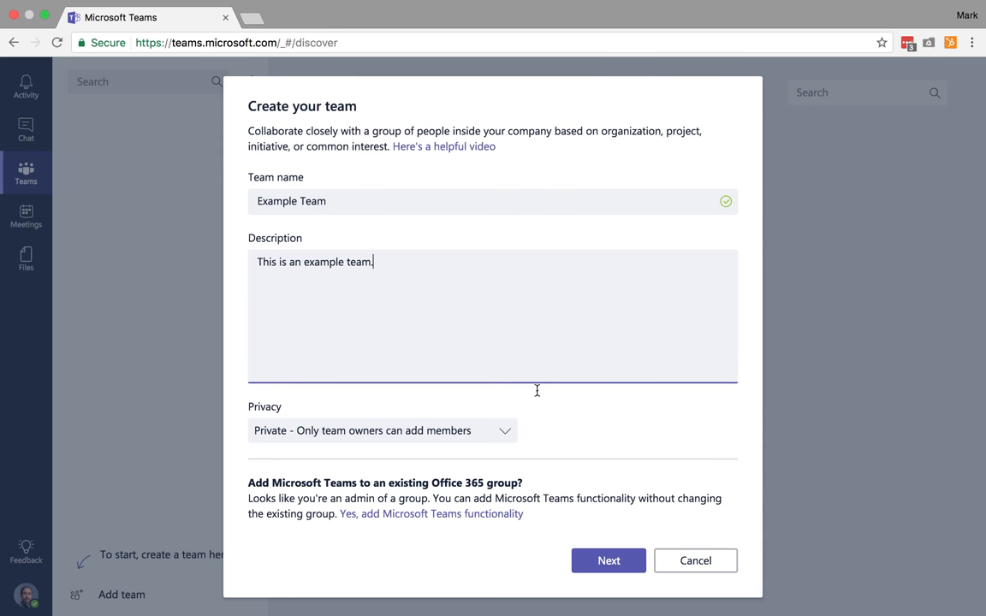
{"action": "mouse_move", "coordinate": [500, 436]}
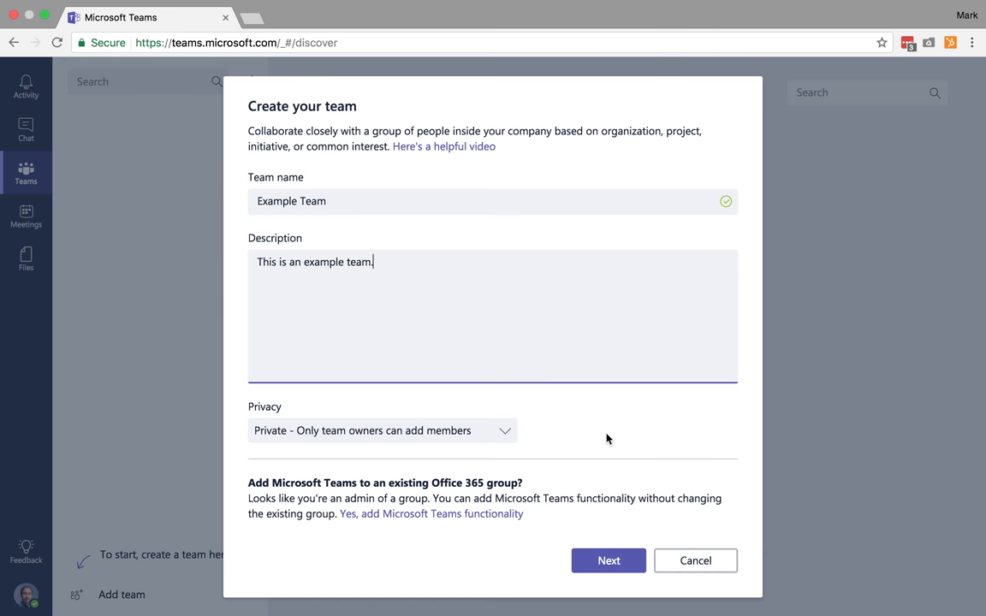
{"action": "mouse_move", "coordinate": [583, 434]}
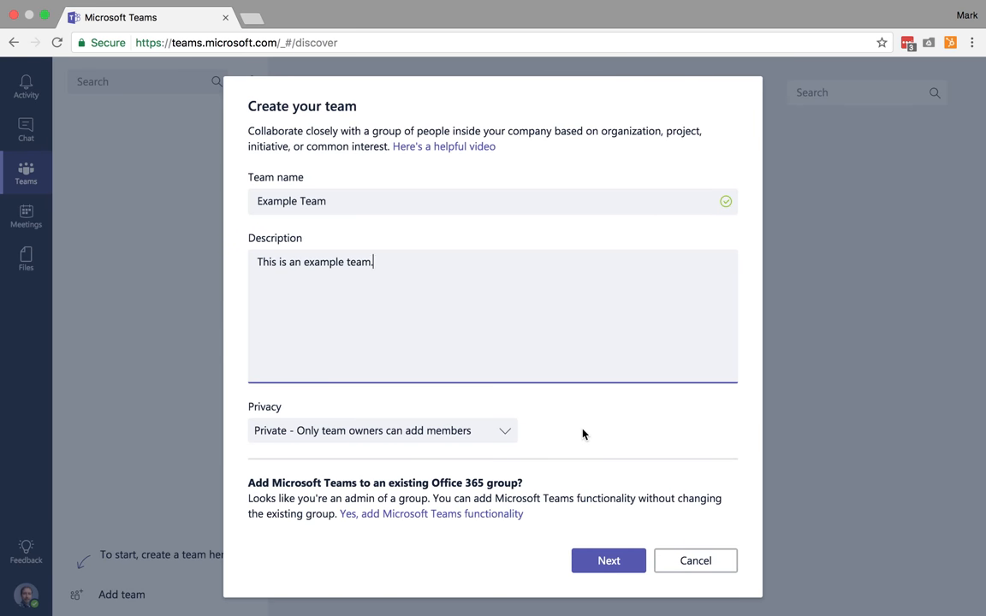
{"action": "mouse_move", "coordinate": [561, 505]}
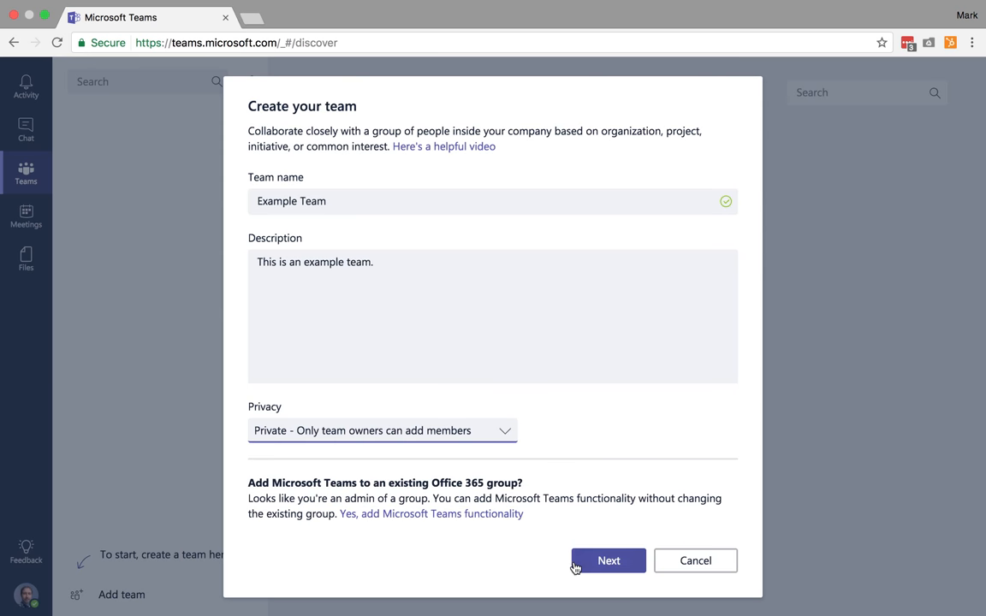
{"action": "left_click", "coordinate": [609, 561]}
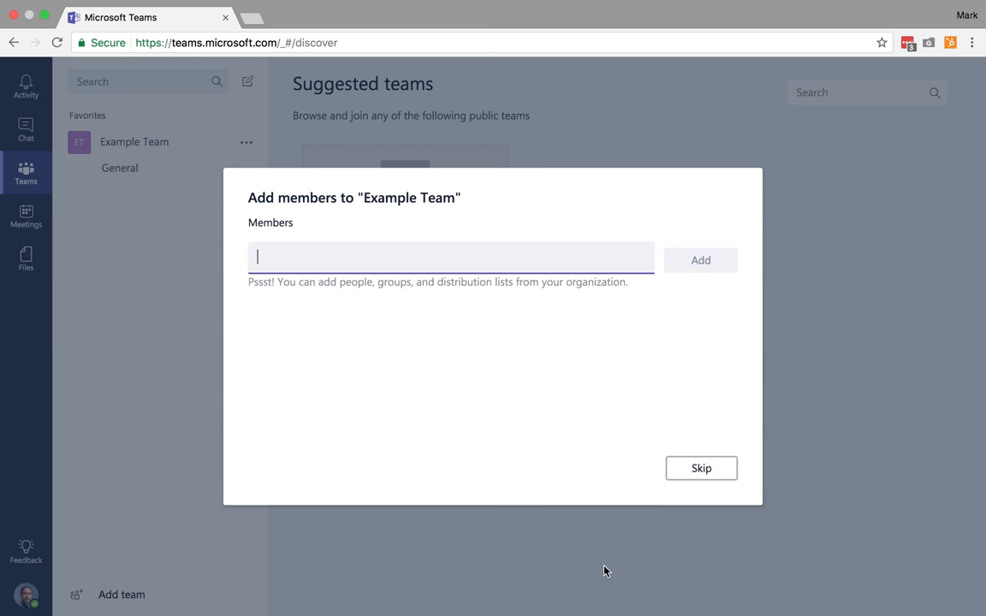
{"action": "mouse_move", "coordinate": [117, 147]}
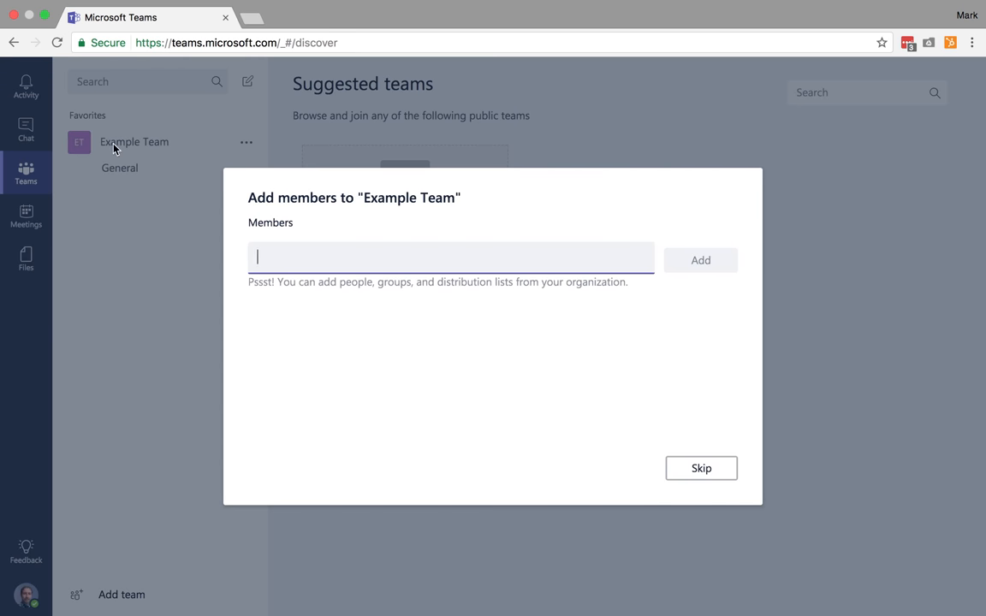
{"action": "mouse_move", "coordinate": [356, 267]}
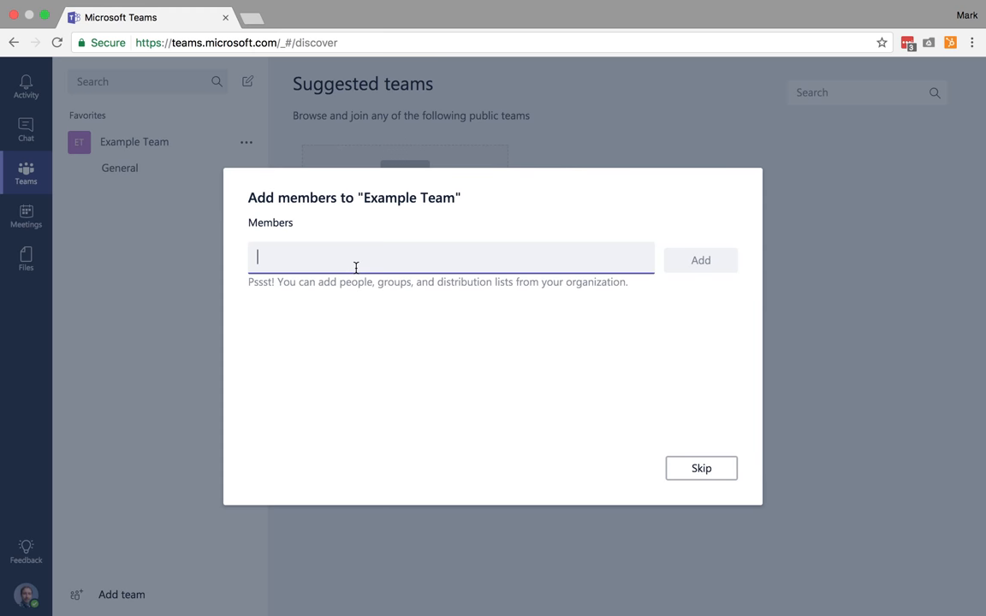
{"action": "mouse_move", "coordinate": [707, 469]}
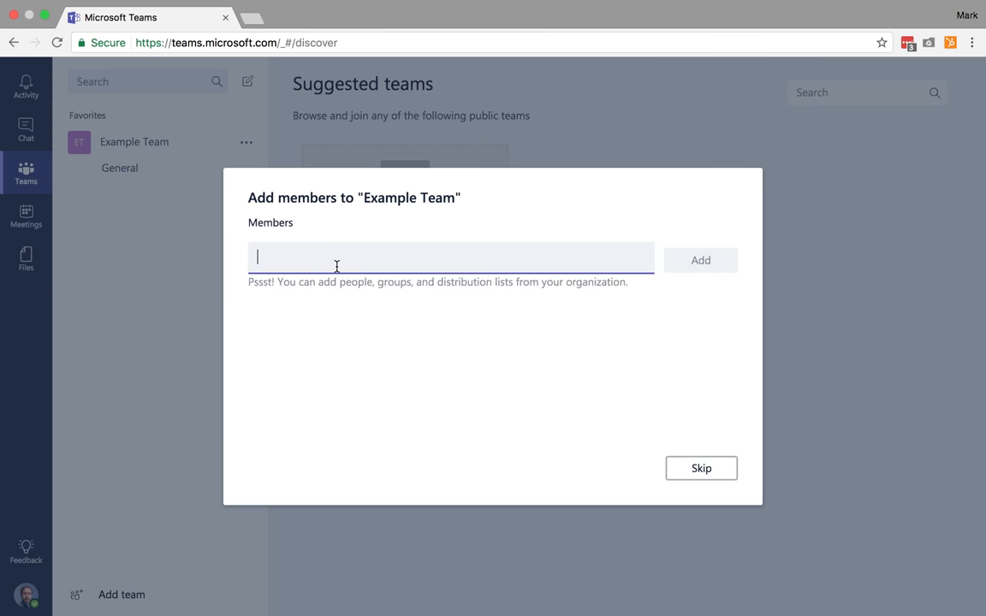
- Add canvasfaqs as a member of Example Team and finish setup in the General channel
{"action": "type", "text": "canvasfaqs"}
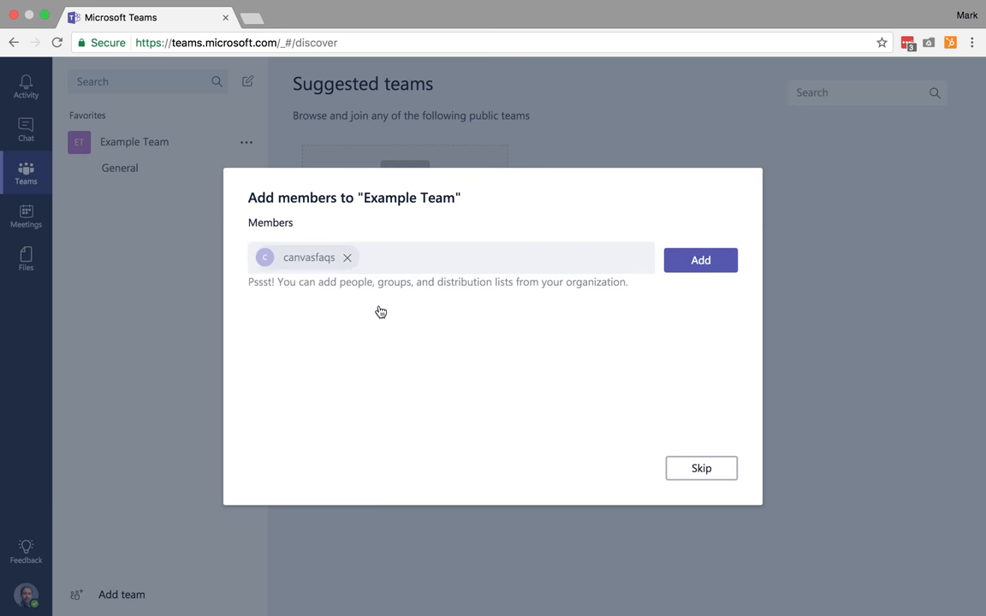
{"action": "left_click", "coordinate": [699, 260]}
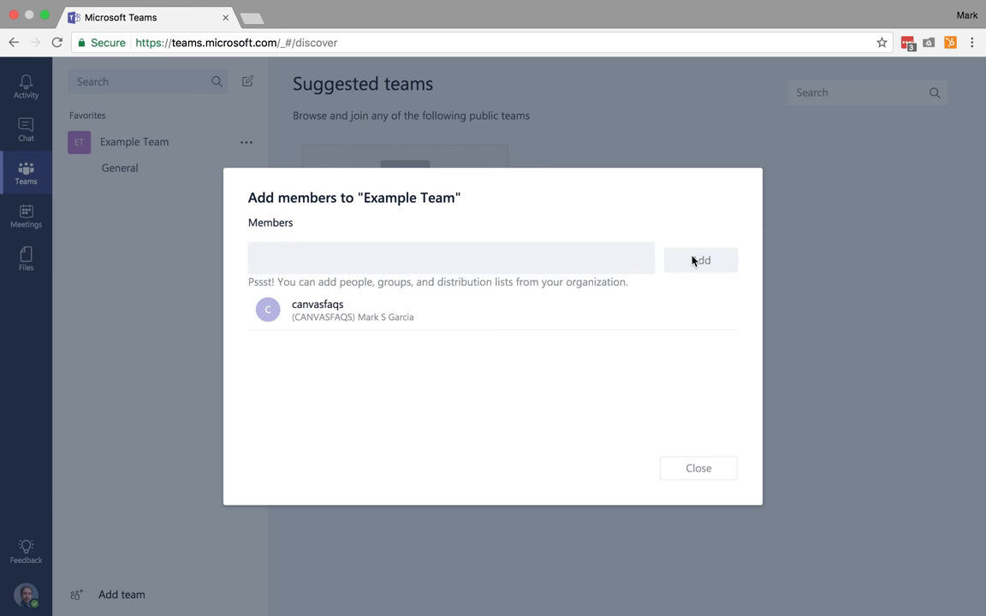
{"action": "left_click", "coordinate": [700, 260]}
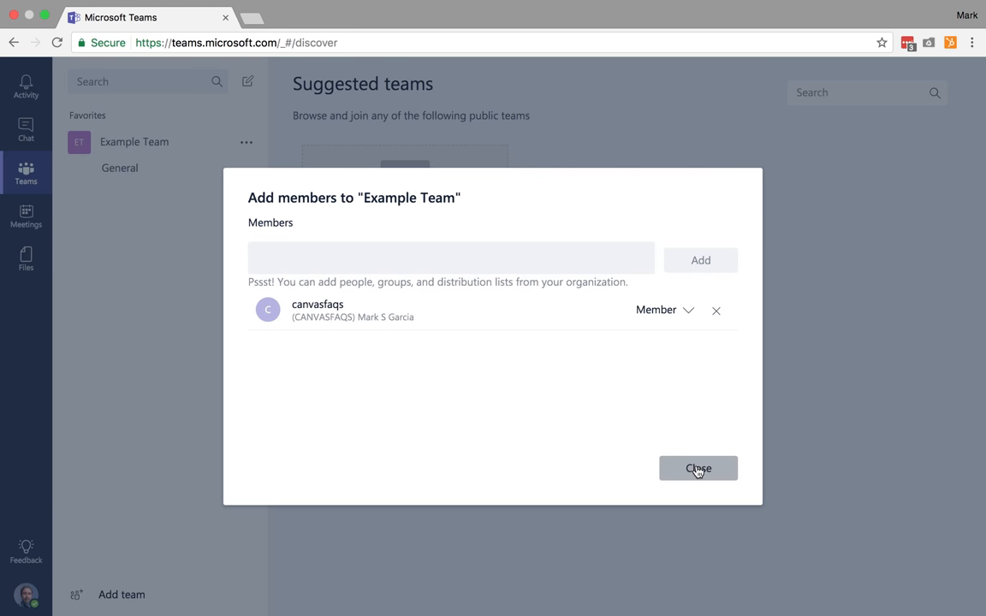
{"action": "left_click", "coordinate": [698, 469]}
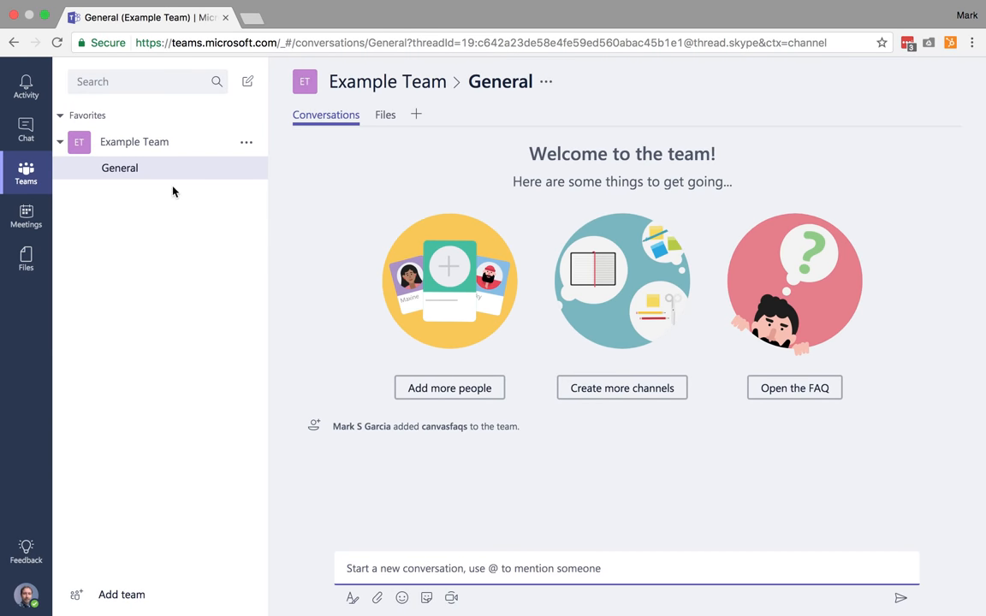
- View Example Team's member list and show the role choices for canvasfaqs, currently Member
{"action": "left_click", "coordinate": [246, 142]}
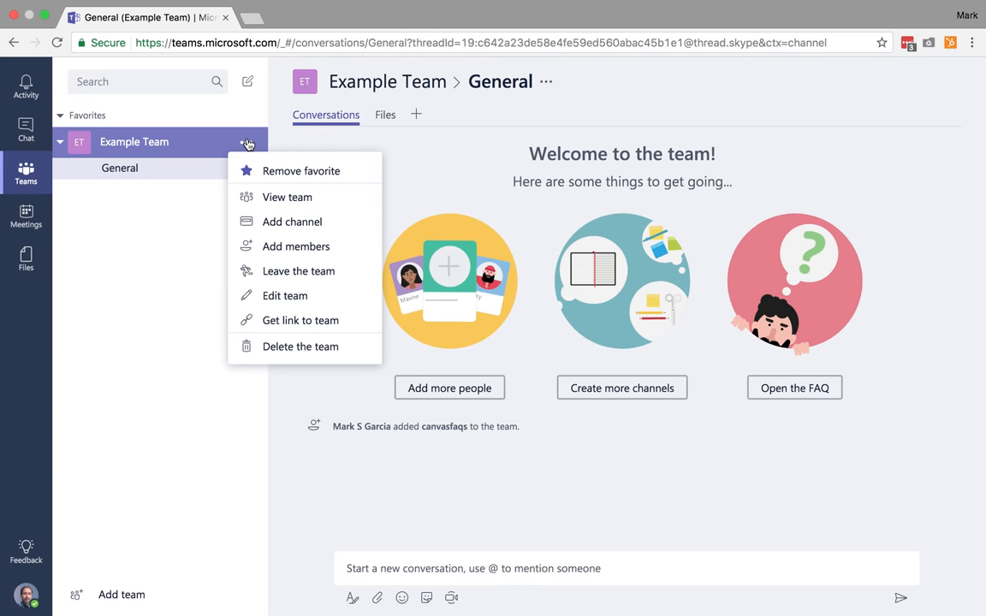
{"action": "mouse_move", "coordinate": [174, 147]}
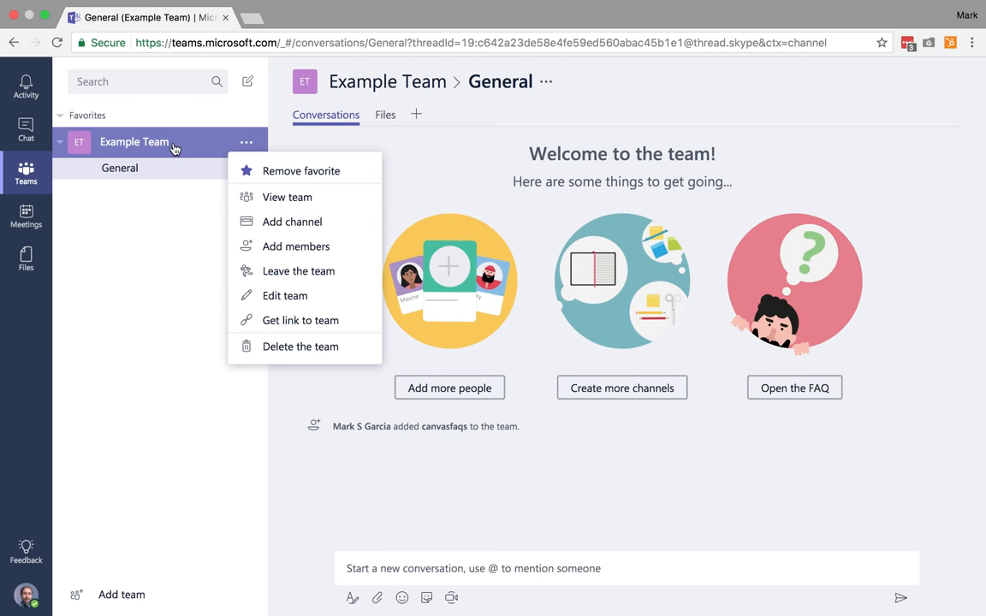
{"action": "mouse_move", "coordinate": [151, 133]}
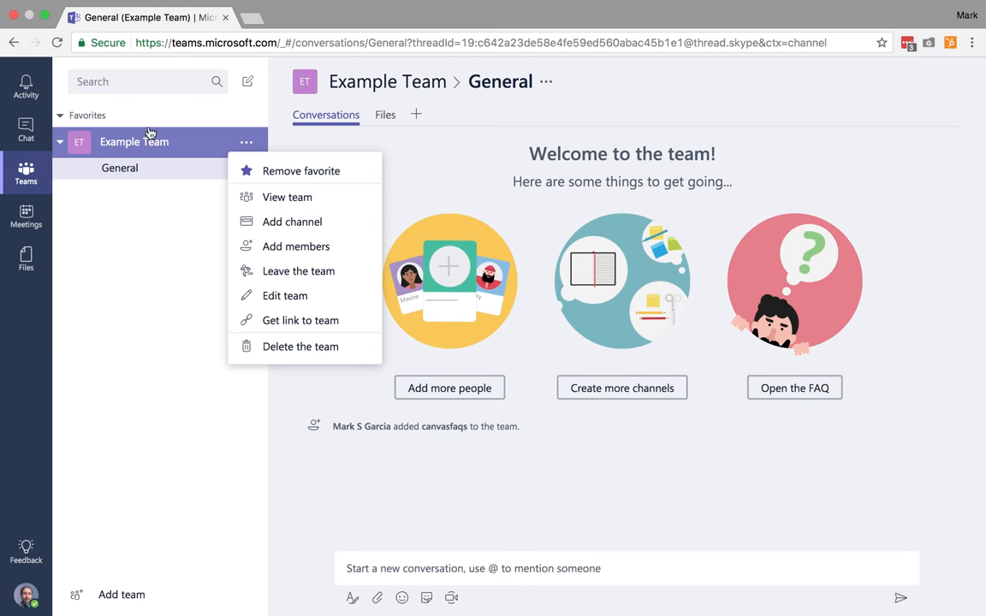
{"action": "left_click", "coordinate": [288, 197]}
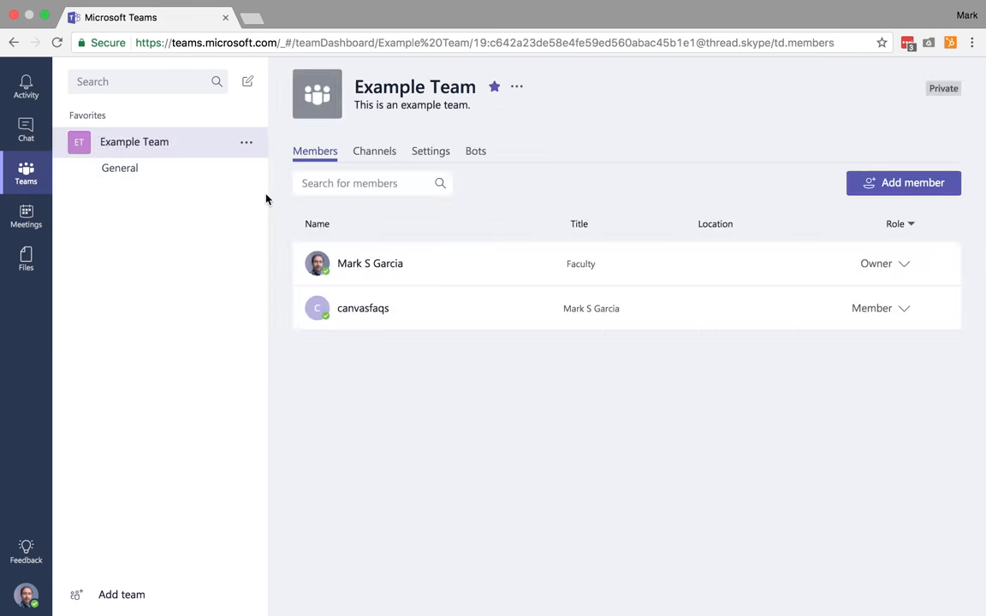
{"action": "mouse_move", "coordinate": [903, 311]}
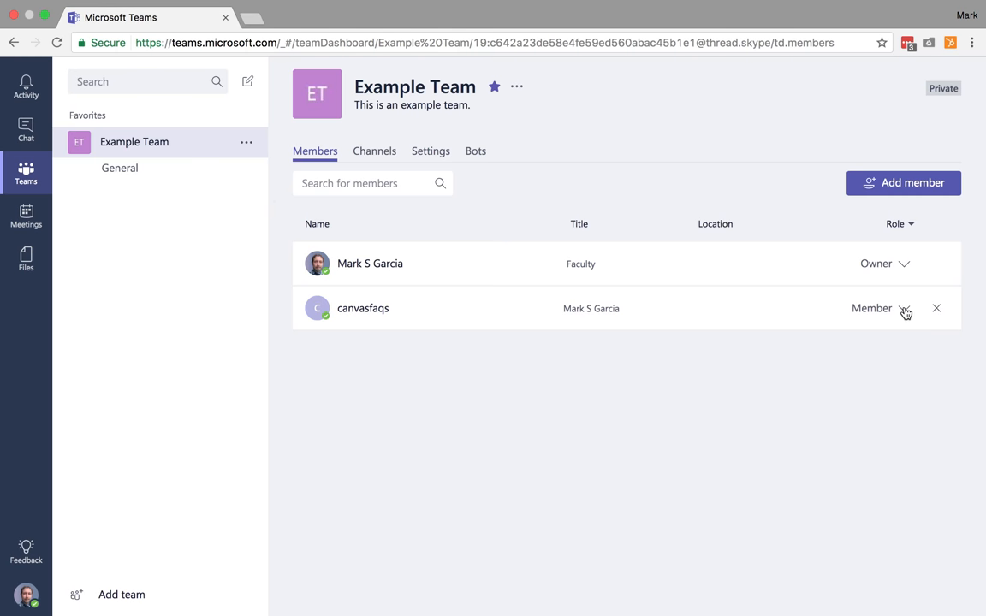
{"action": "mouse_move", "coordinate": [637, 334]}
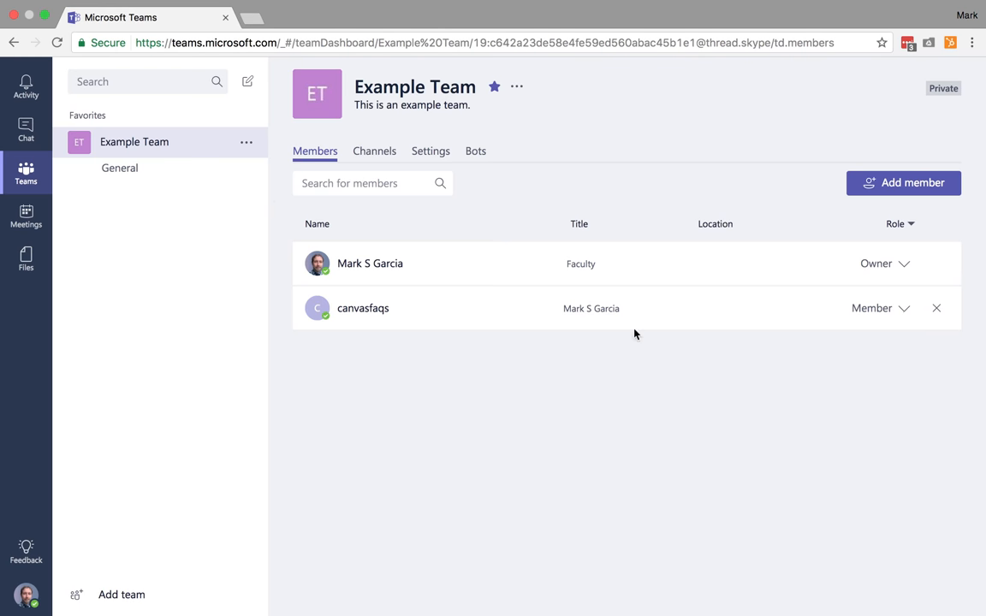
{"action": "mouse_move", "coordinate": [903, 310]}
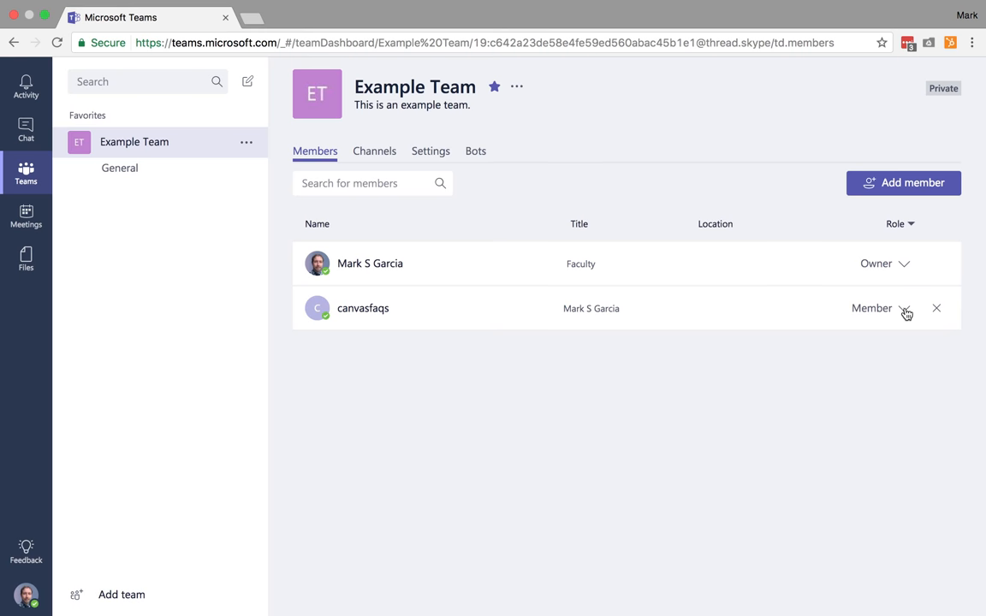
{"action": "left_click", "coordinate": [903, 308]}
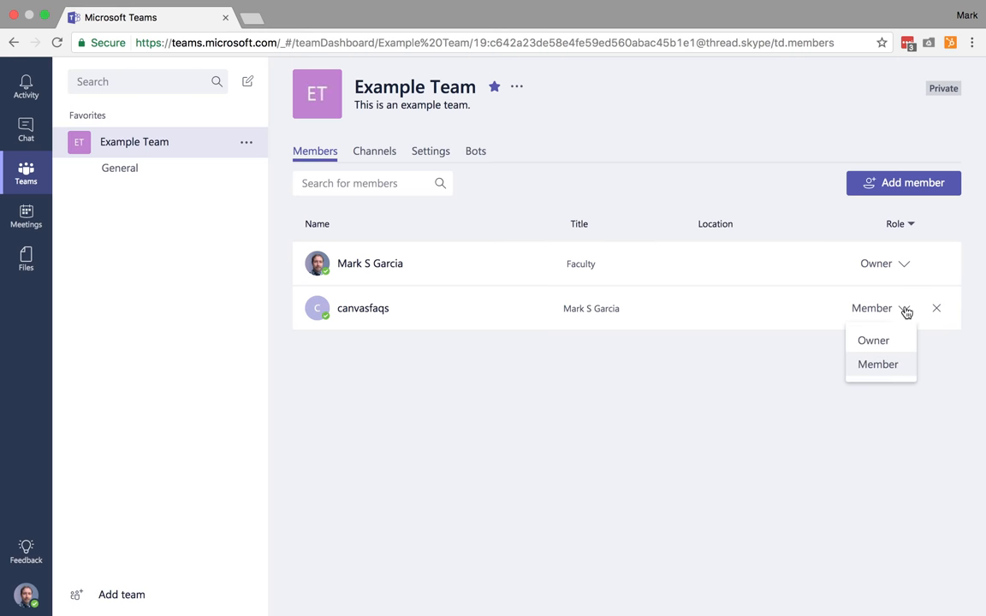
{"action": "mouse_move", "coordinate": [883, 342]}
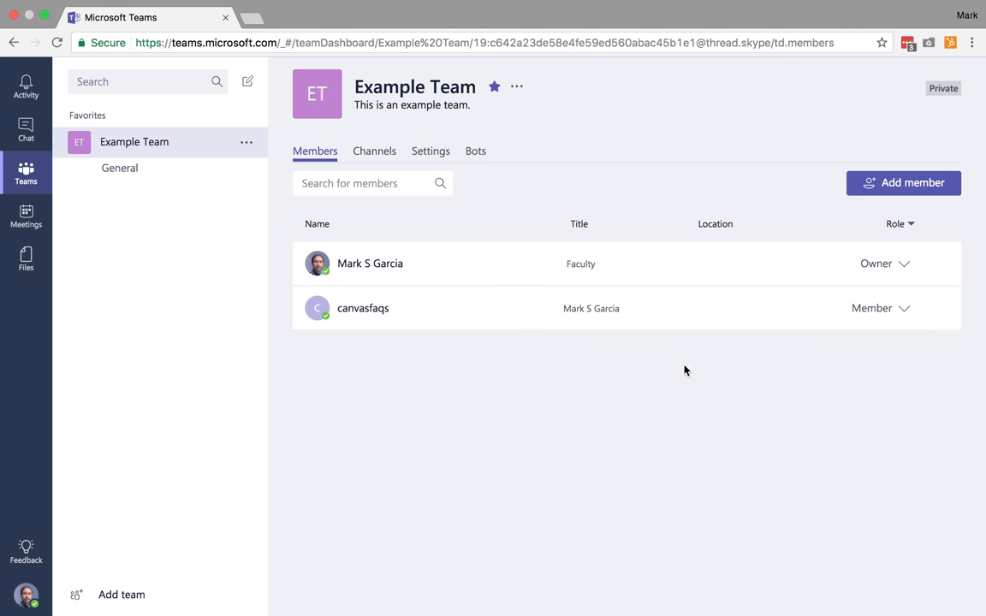
{"action": "mouse_move", "coordinate": [561, 390]}
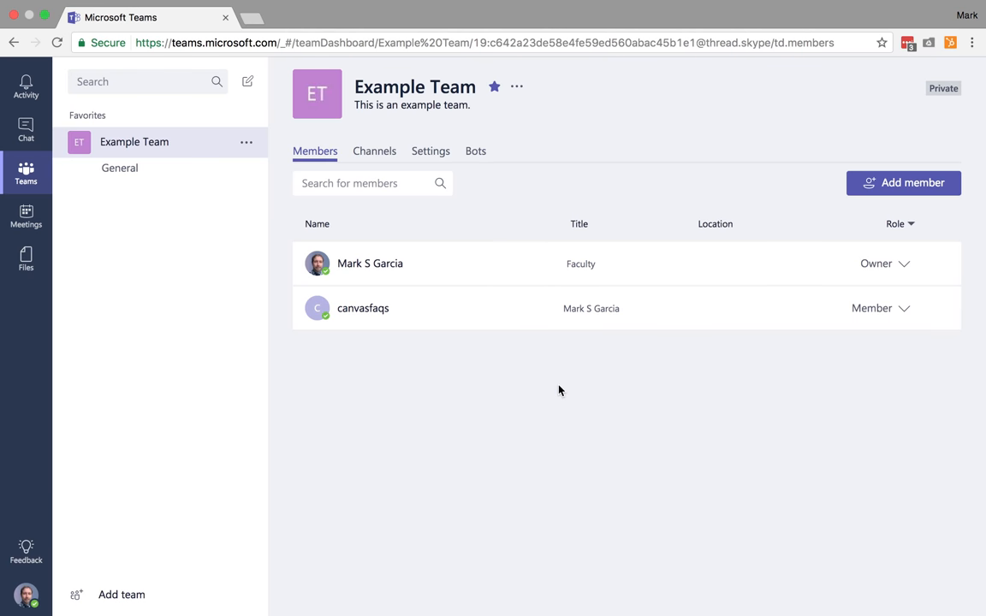
- Return to Example Team's General channel showing the member-added notice
{"action": "left_click", "coordinate": [120, 168]}
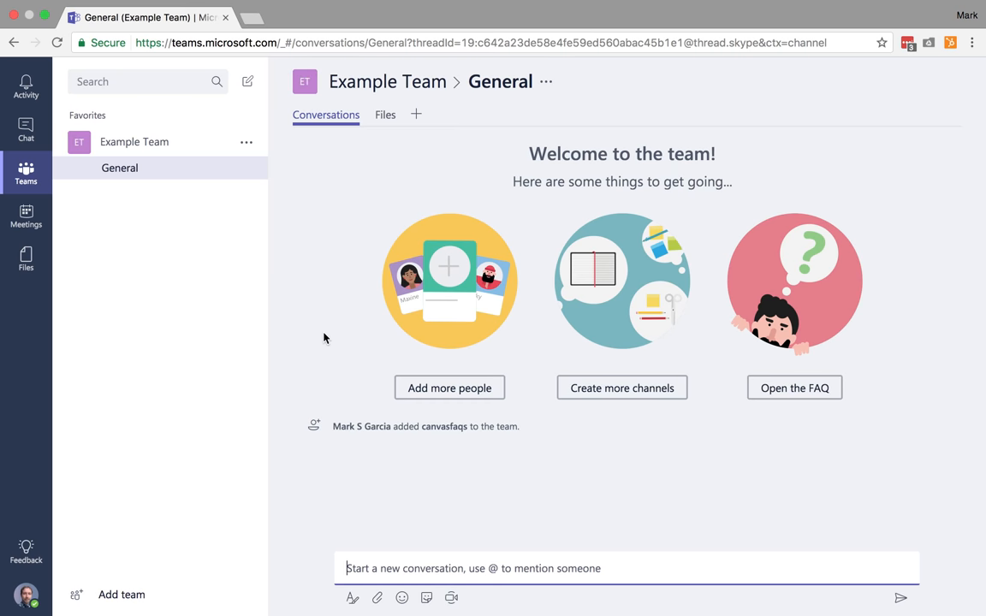
{"action": "mouse_move", "coordinate": [458, 390]}
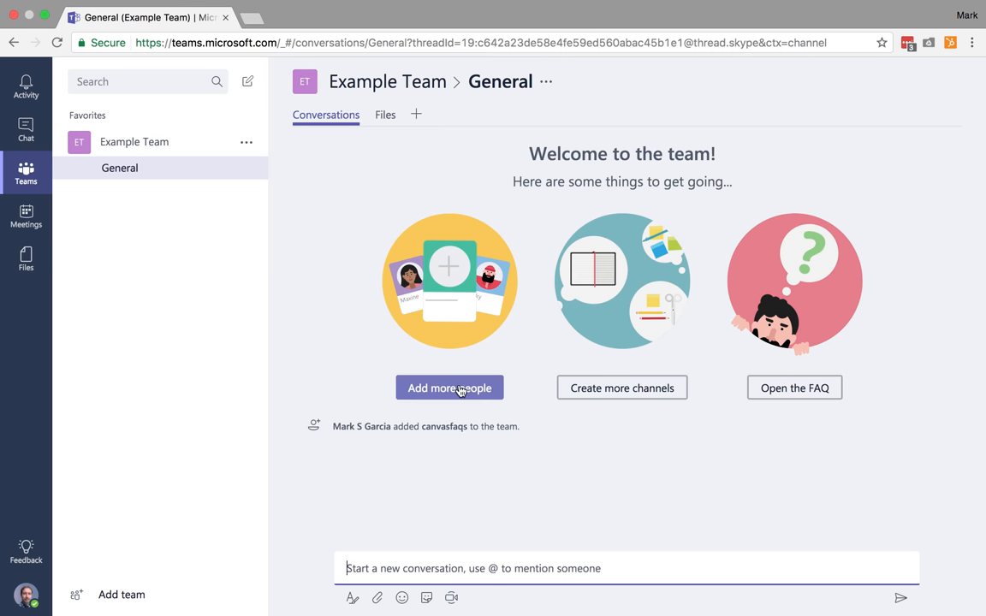
{"action": "mouse_move", "coordinate": [646, 281]}
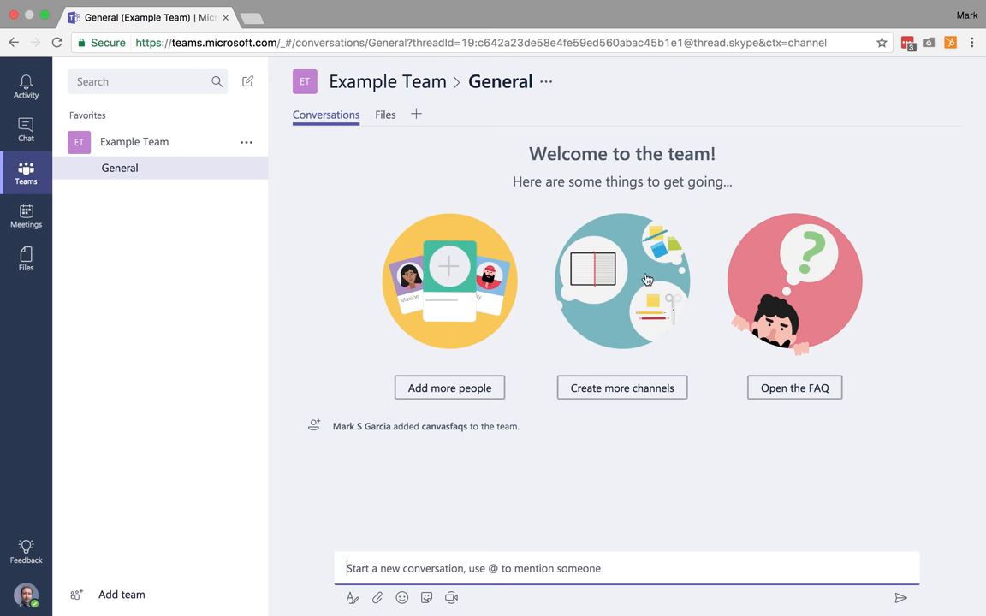
{"action": "mouse_move", "coordinate": [600, 250]}
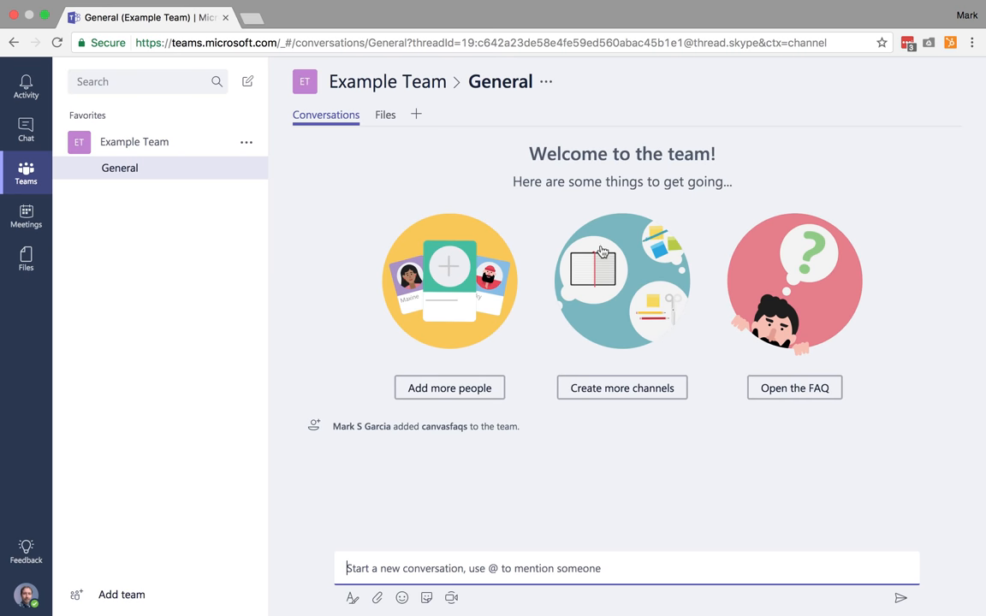
{"action": "mouse_move", "coordinate": [425, 336]}
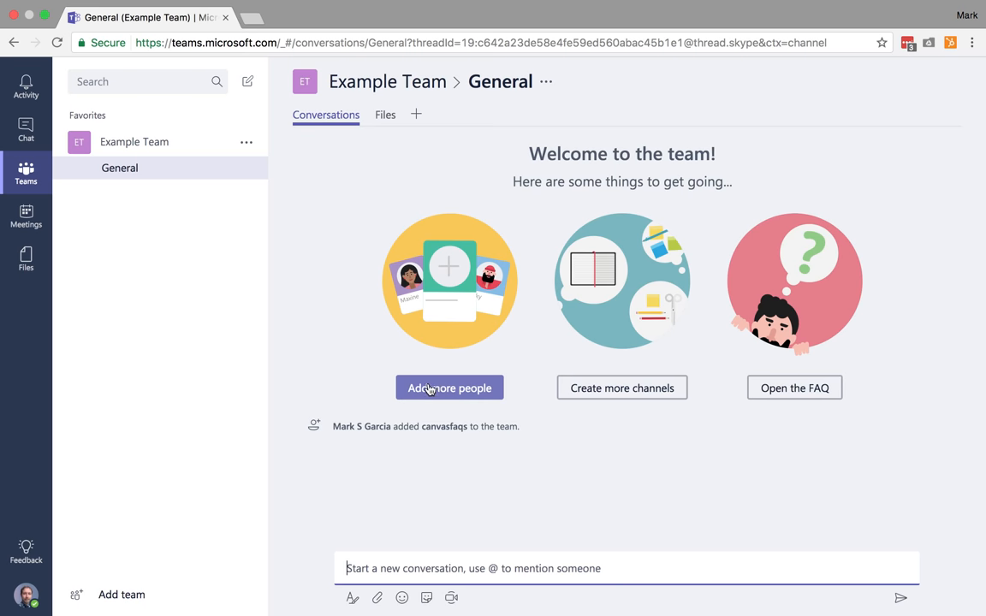
{"action": "mouse_move", "coordinate": [461, 394]}
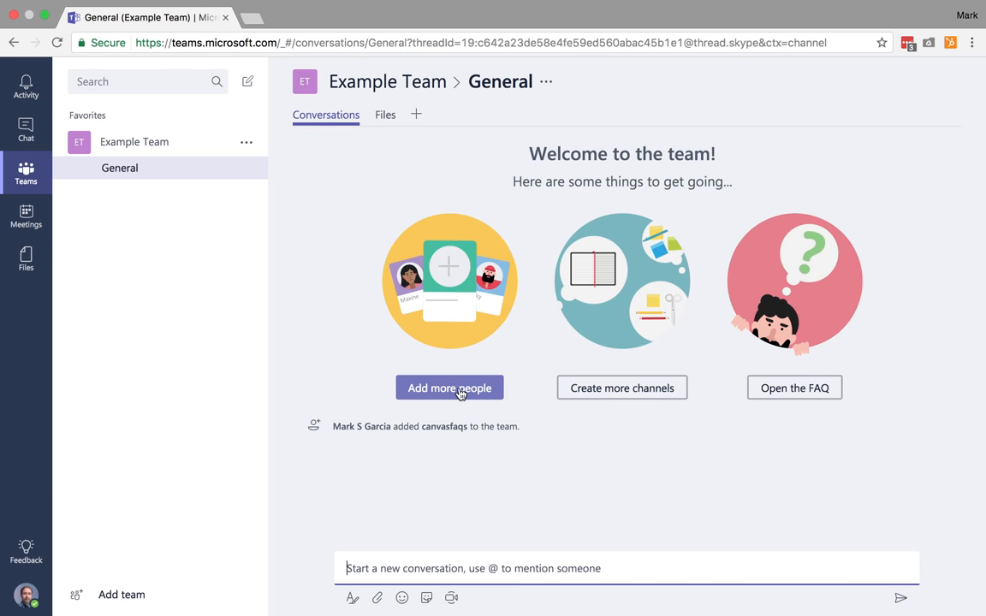
{"action": "mouse_move", "coordinate": [469, 274]}
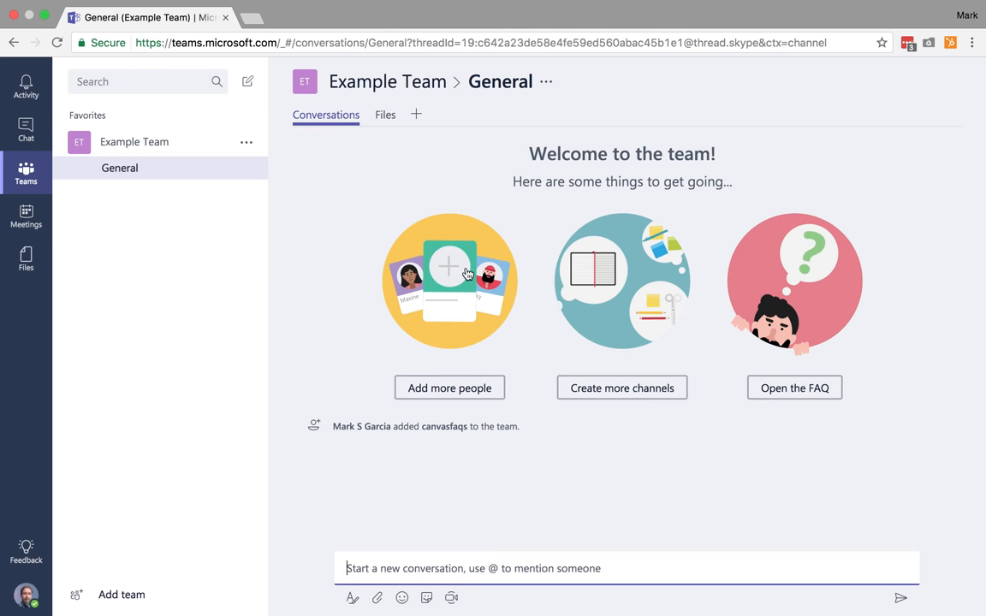
{"action": "mouse_move", "coordinate": [308, 241]}
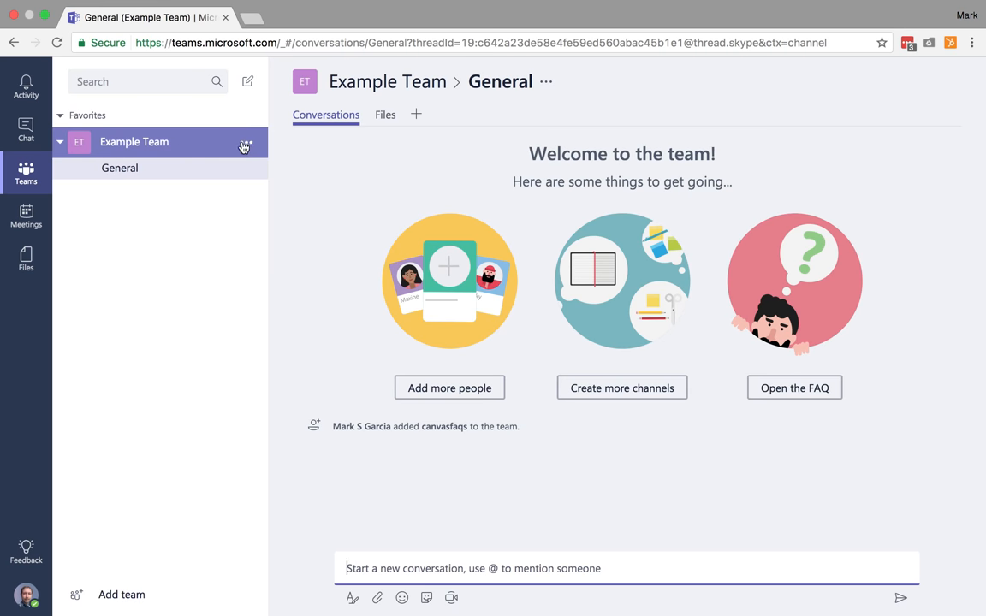
{"action": "mouse_move", "coordinate": [250, 144]}
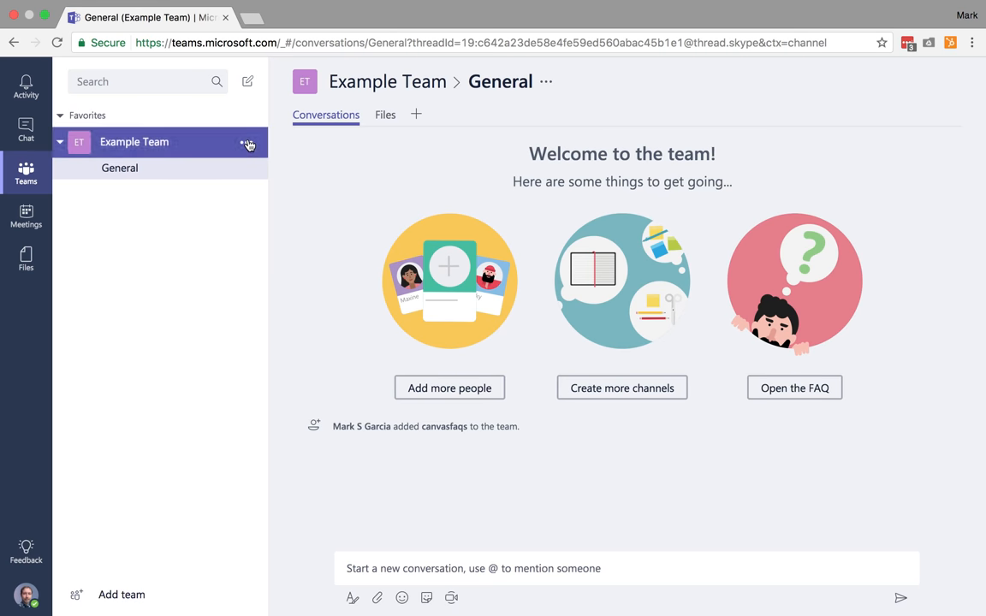
{"action": "left_click", "coordinate": [247, 142]}
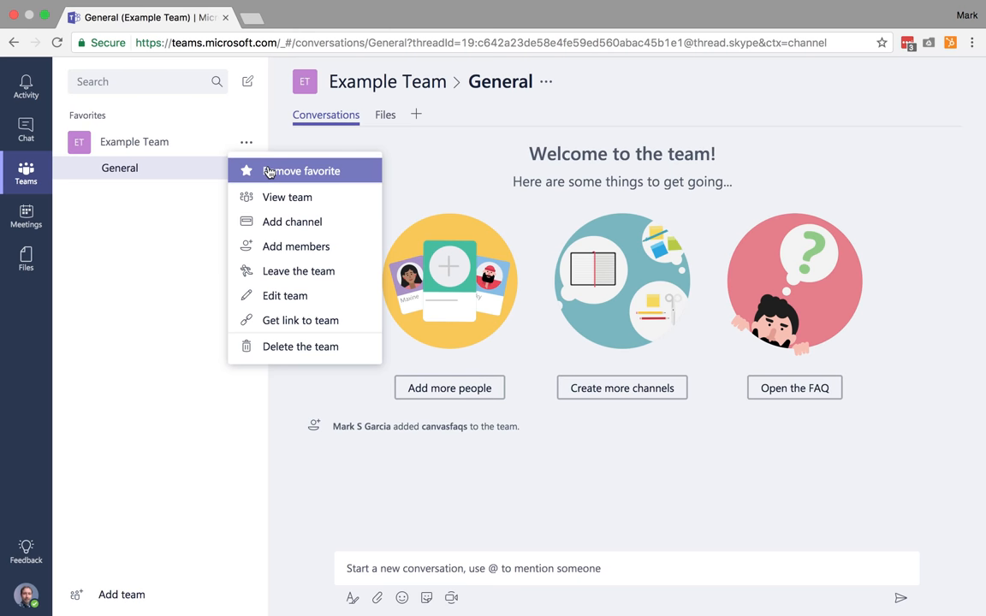
{"action": "mouse_move", "coordinate": [282, 233]}
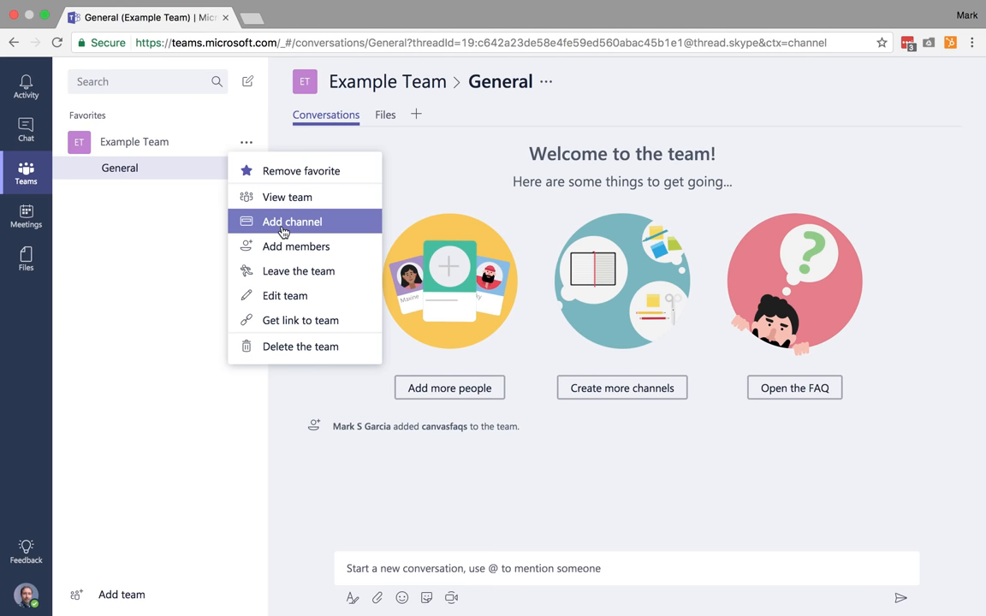
{"action": "mouse_move", "coordinate": [284, 246]}
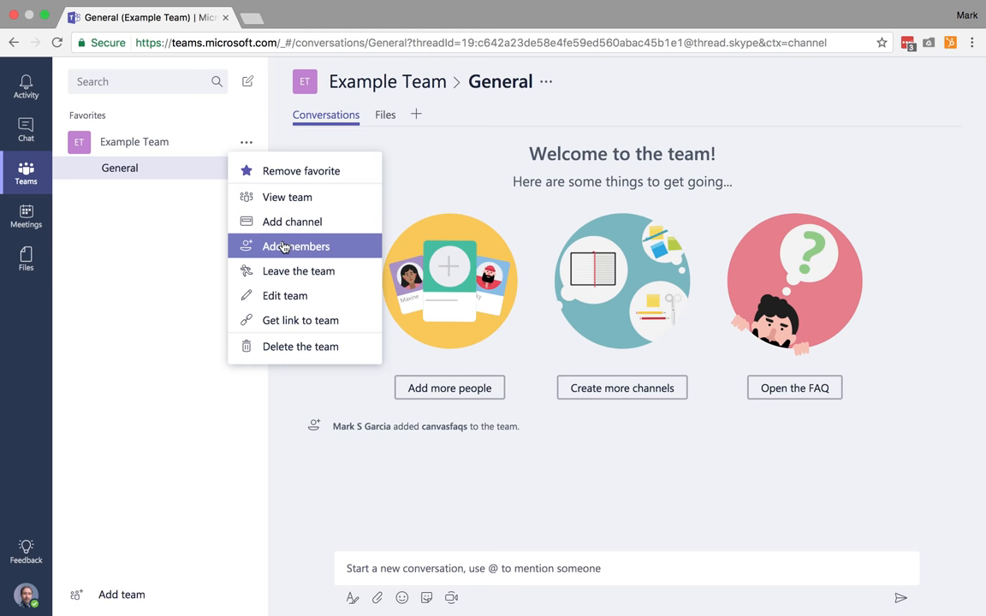
{"action": "mouse_move", "coordinate": [291, 287]}
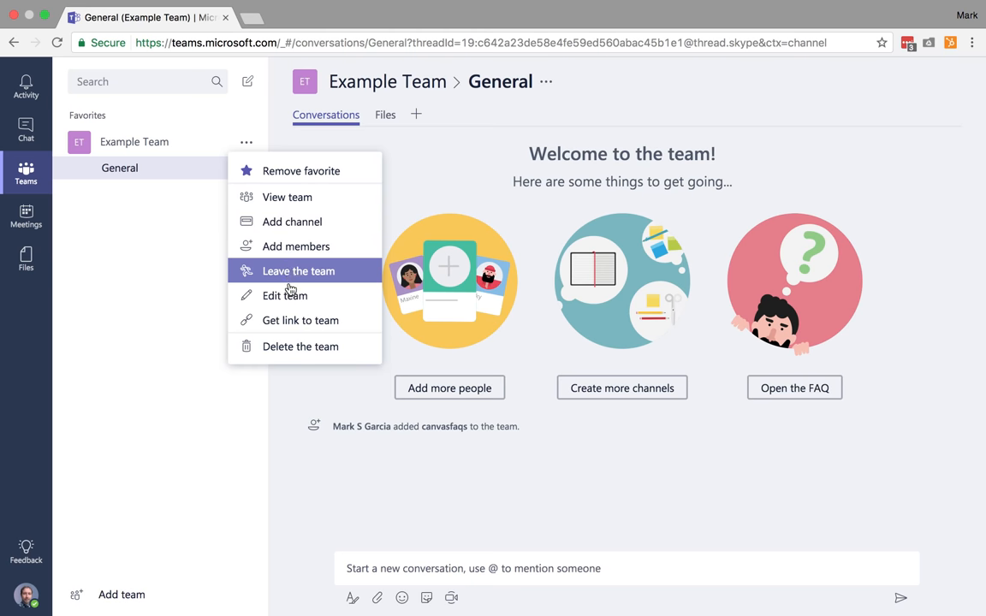
{"action": "mouse_move", "coordinate": [291, 329]}
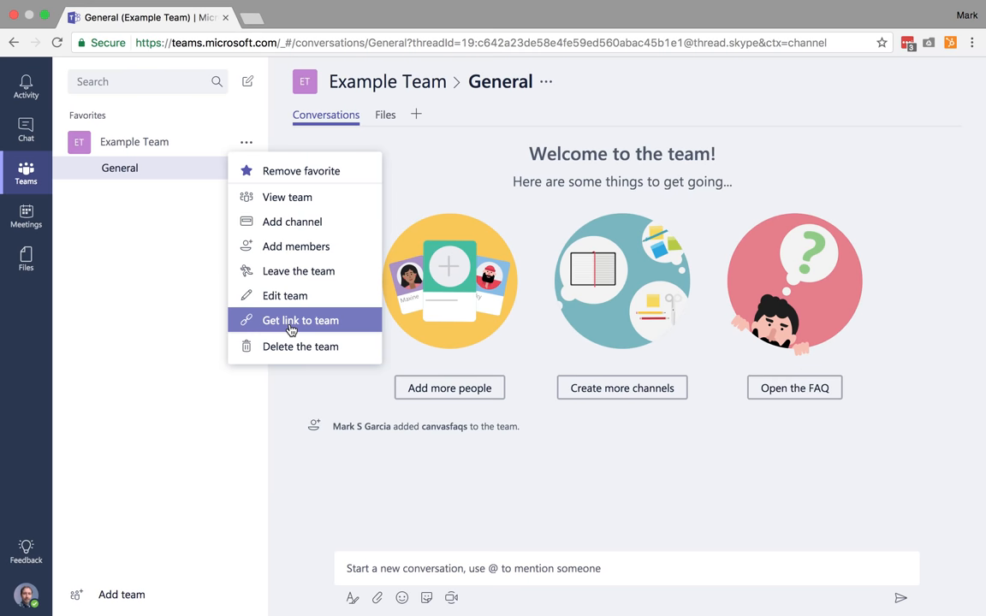
{"action": "mouse_move", "coordinate": [291, 349]}
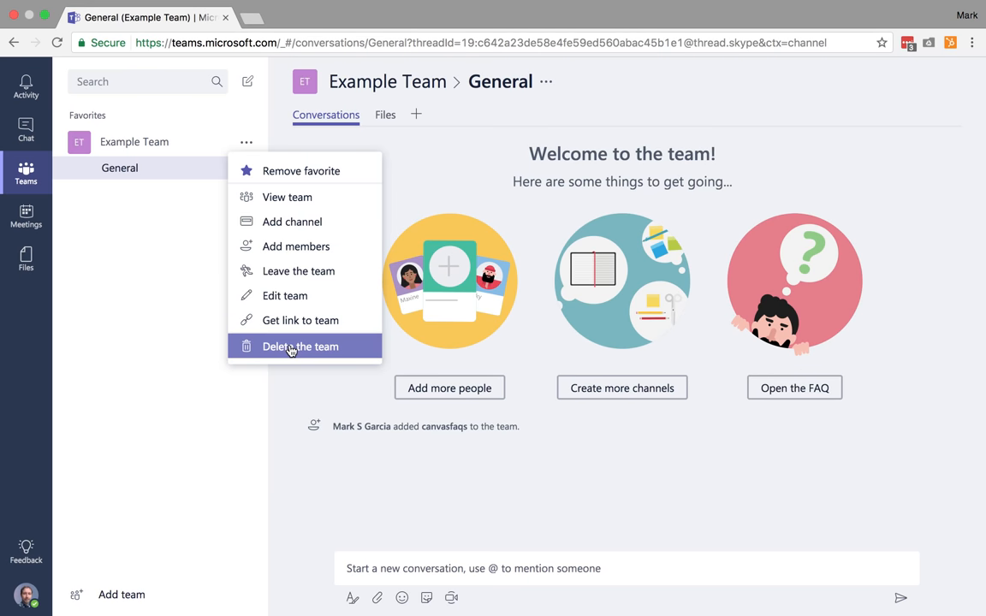
{"action": "left_click", "coordinate": [291, 346]}
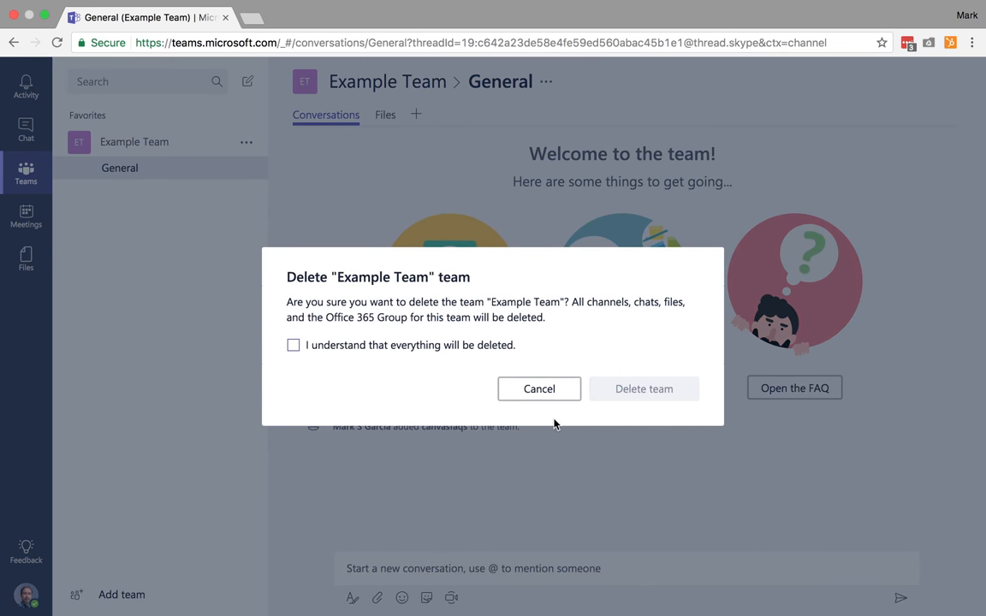
{"action": "left_click", "coordinate": [538, 389]}
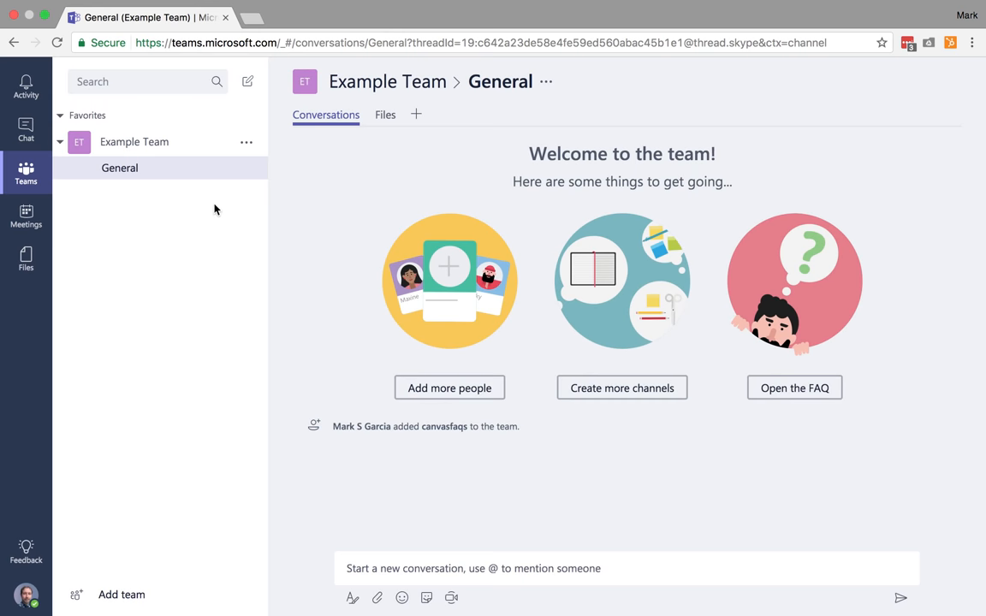
- Reveal Example Team's options menu, ready to choose Add channel
{"action": "left_click", "coordinate": [246, 142]}
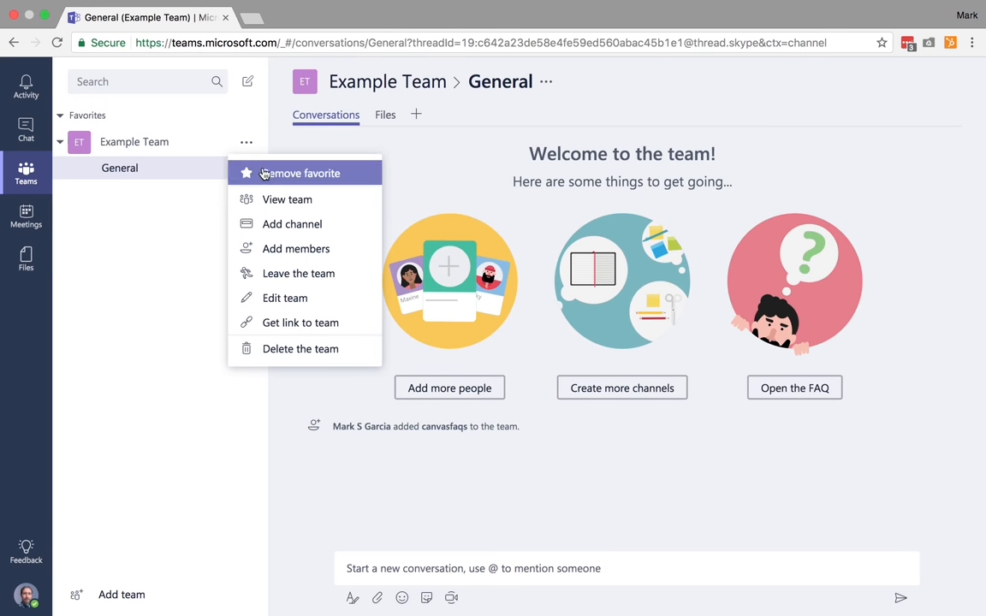
{"action": "mouse_move", "coordinate": [269, 198]}
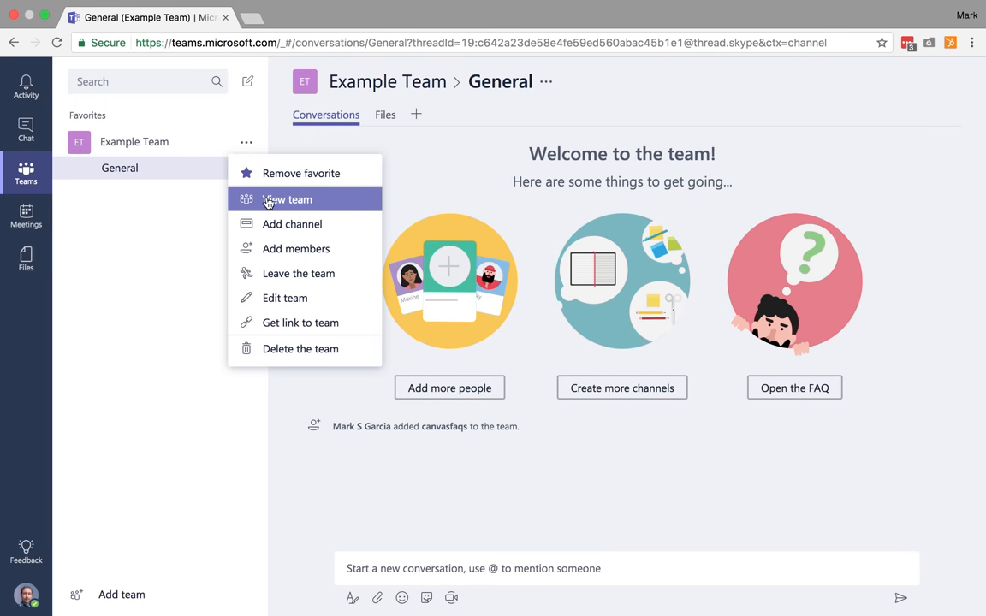
{"action": "mouse_move", "coordinate": [283, 223]}
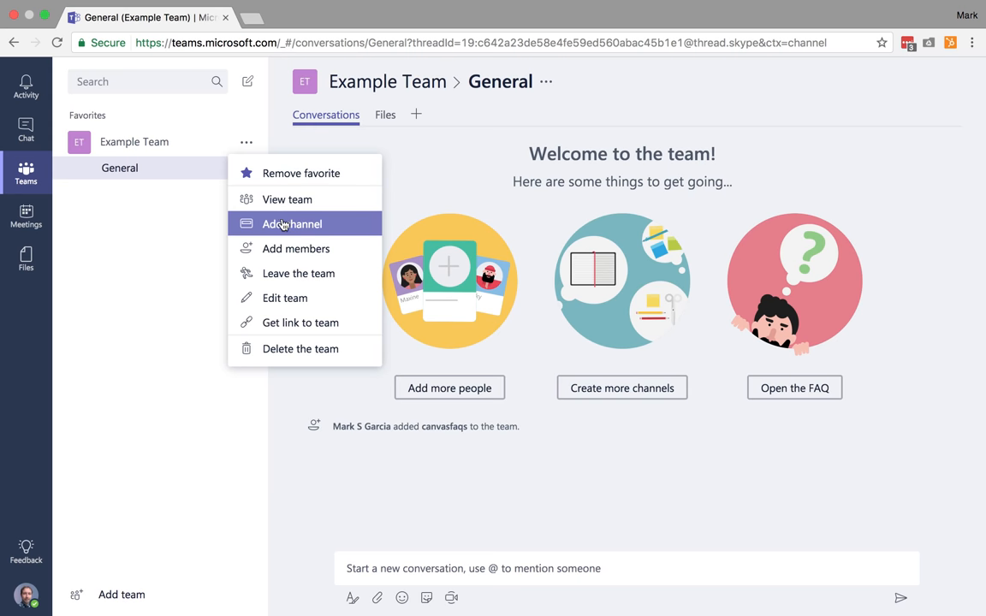
{"action": "mouse_move", "coordinate": [304, 231]}
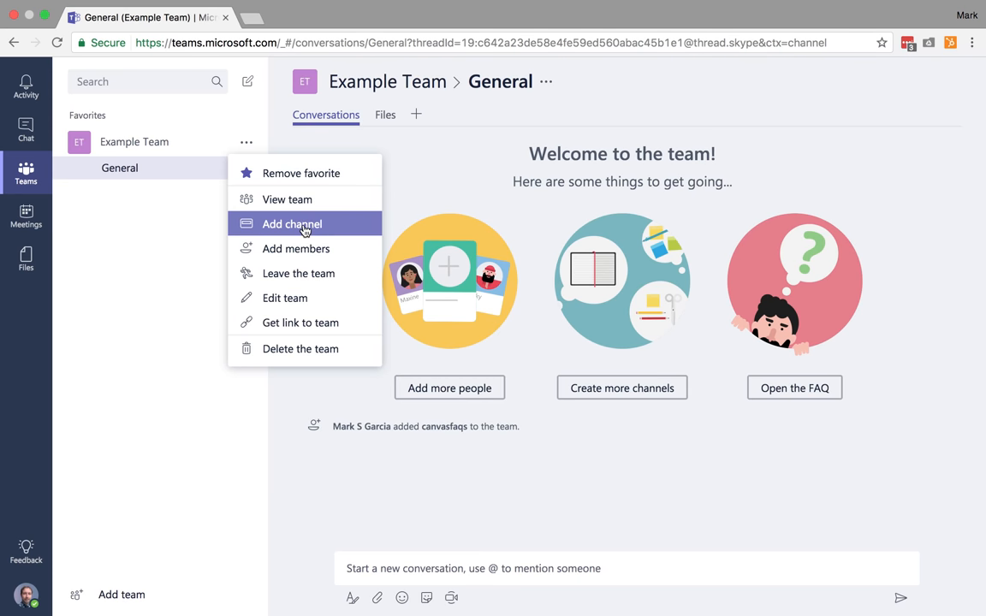
{"action": "mouse_move", "coordinate": [387, 82]}
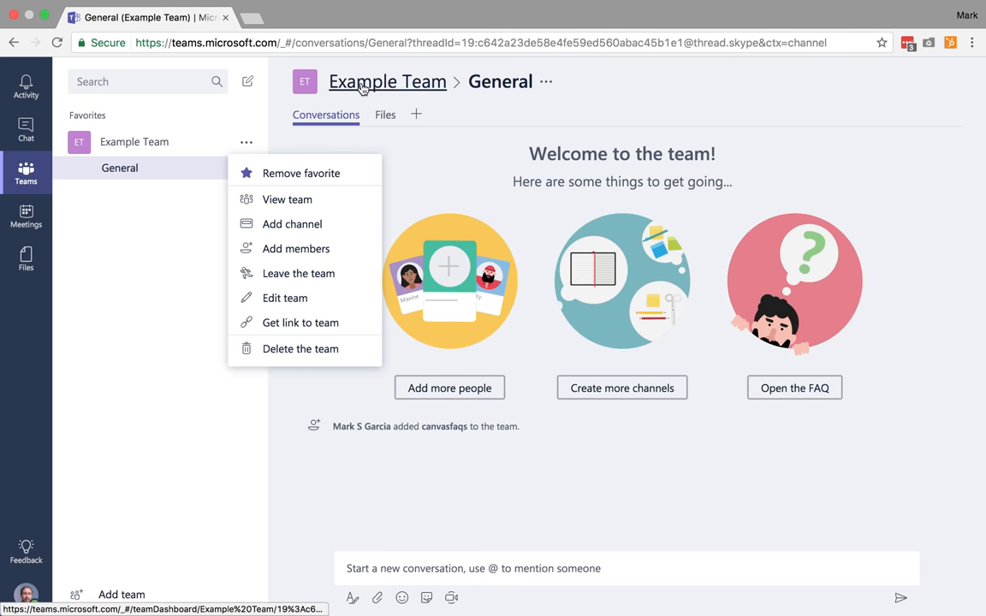
{"action": "mouse_move", "coordinate": [366, 82]}
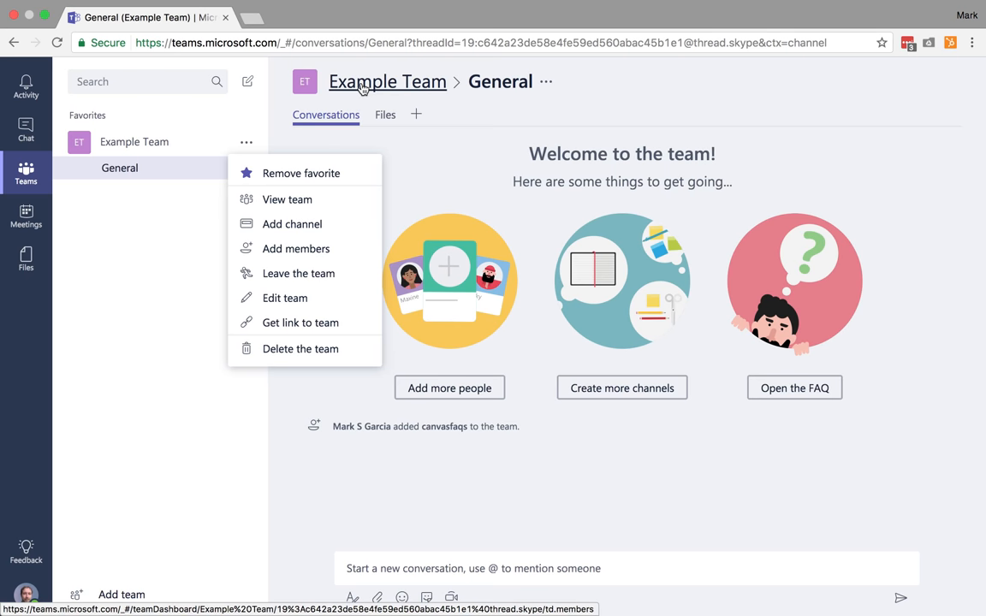
{"action": "mouse_move", "coordinate": [300, 223]}
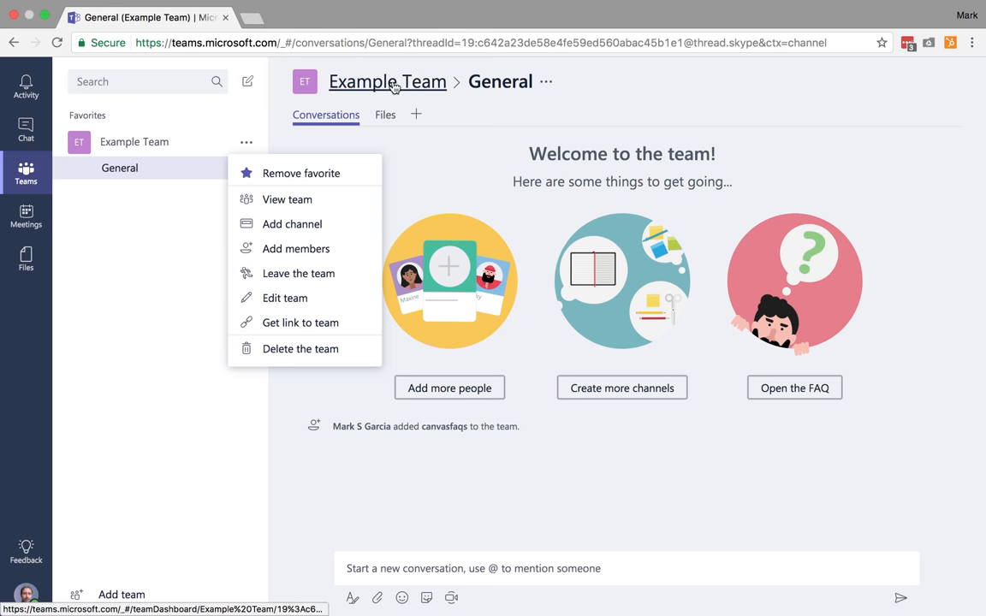
{"action": "mouse_move", "coordinate": [291, 222]}
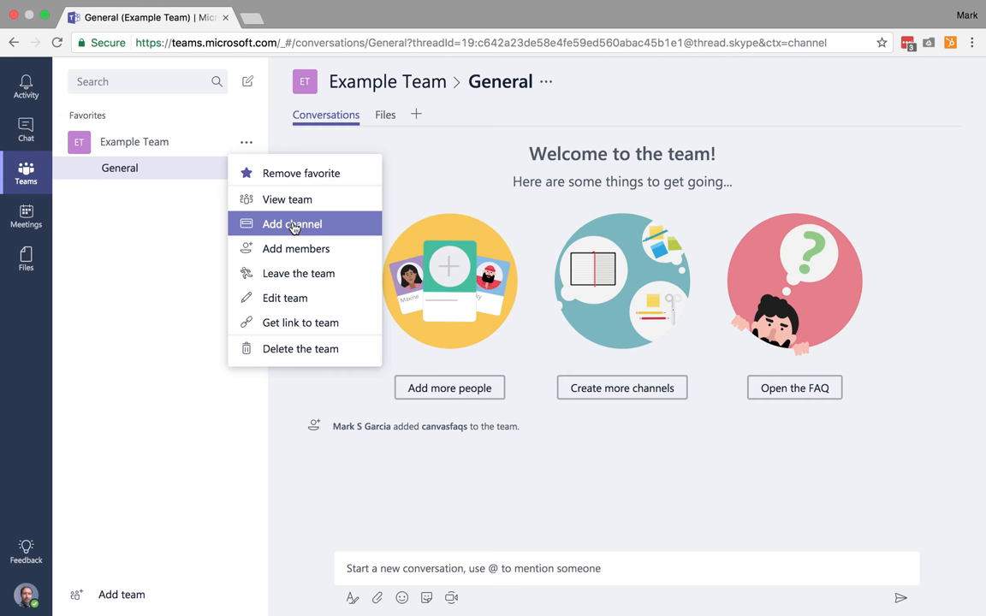
{"action": "mouse_move", "coordinate": [299, 233]}
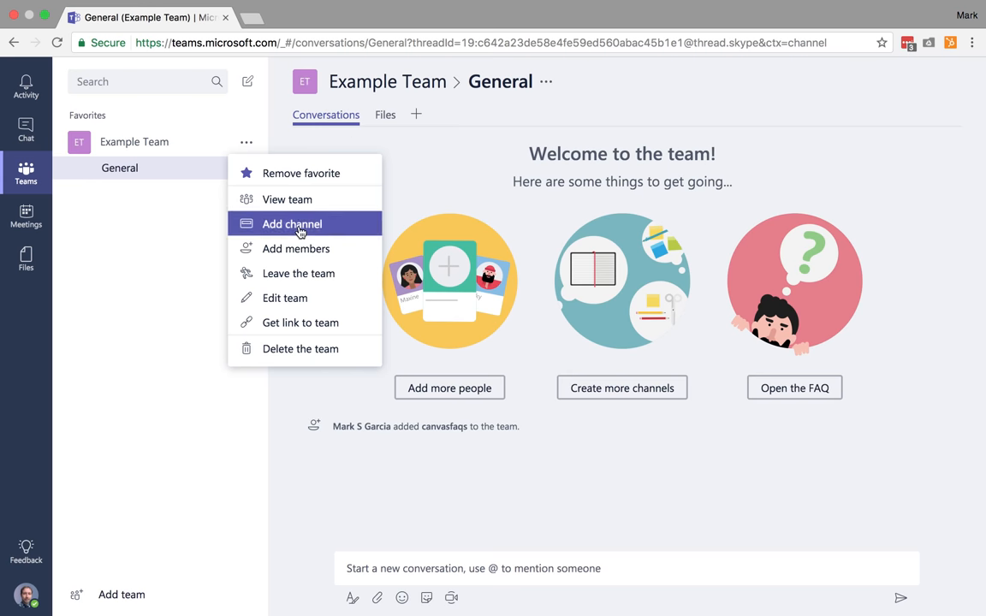
- Add a channel named 'All College Day' to Example Team
{"action": "left_click", "coordinate": [297, 222]}
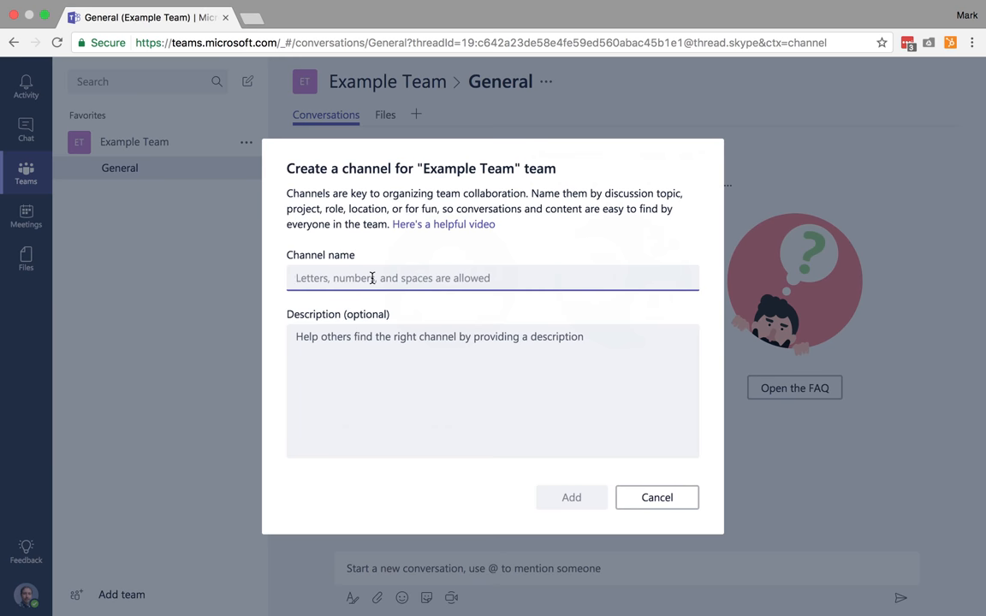
{"action": "type", "text": "All College"}
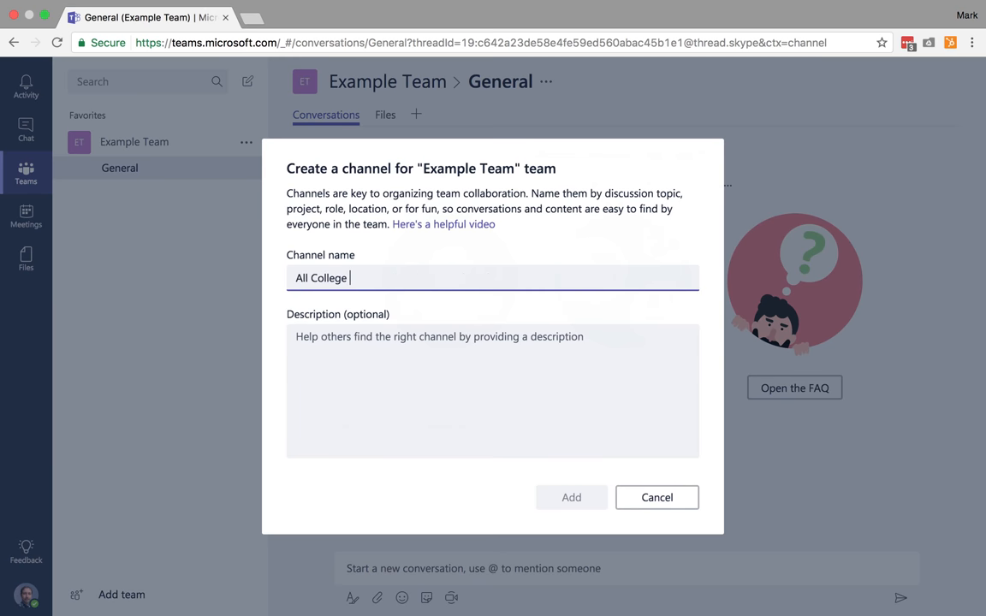
{"action": "type", "text": "Day"}
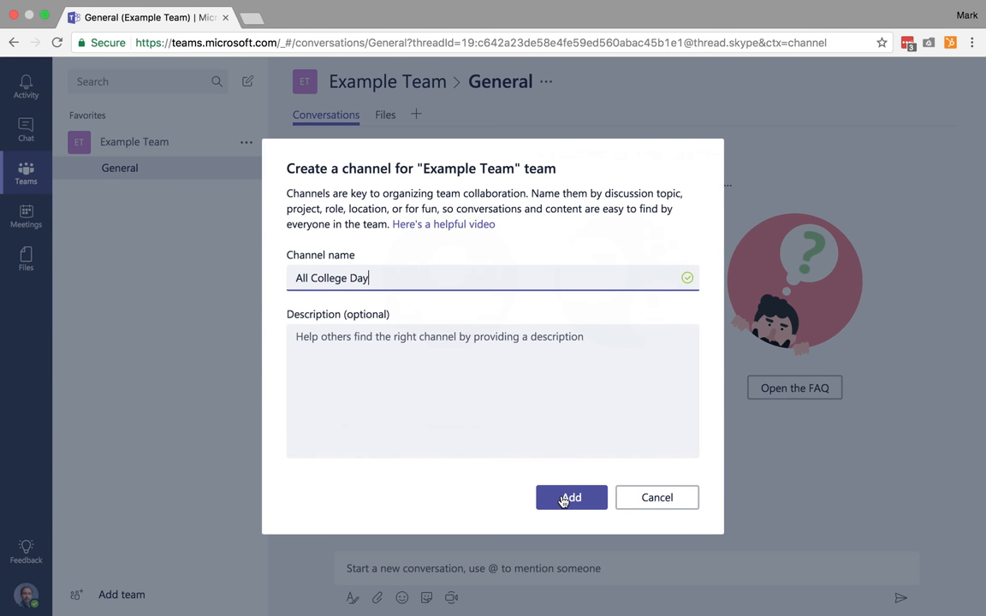
{"action": "left_click", "coordinate": [571, 496]}
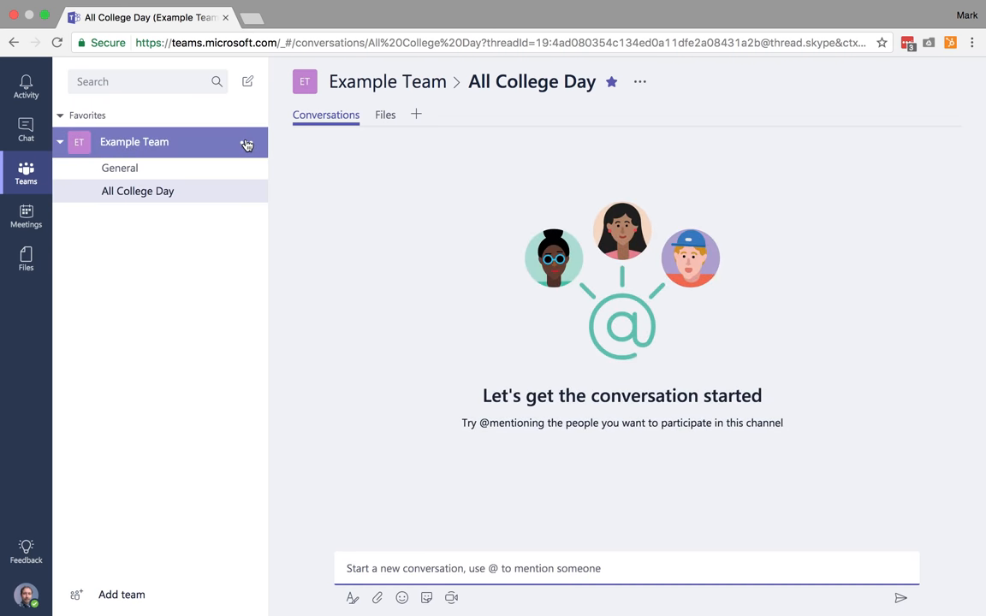
- Add a channel named 'SmartBar' to Example Team via its options menu
{"action": "left_click", "coordinate": [247, 142]}
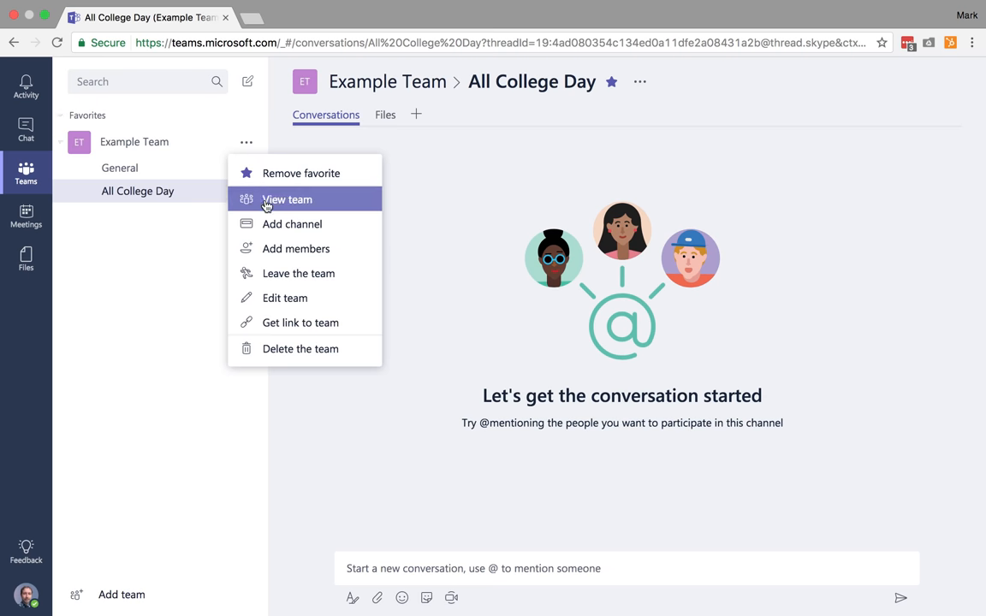
{"action": "left_click", "coordinate": [290, 223]}
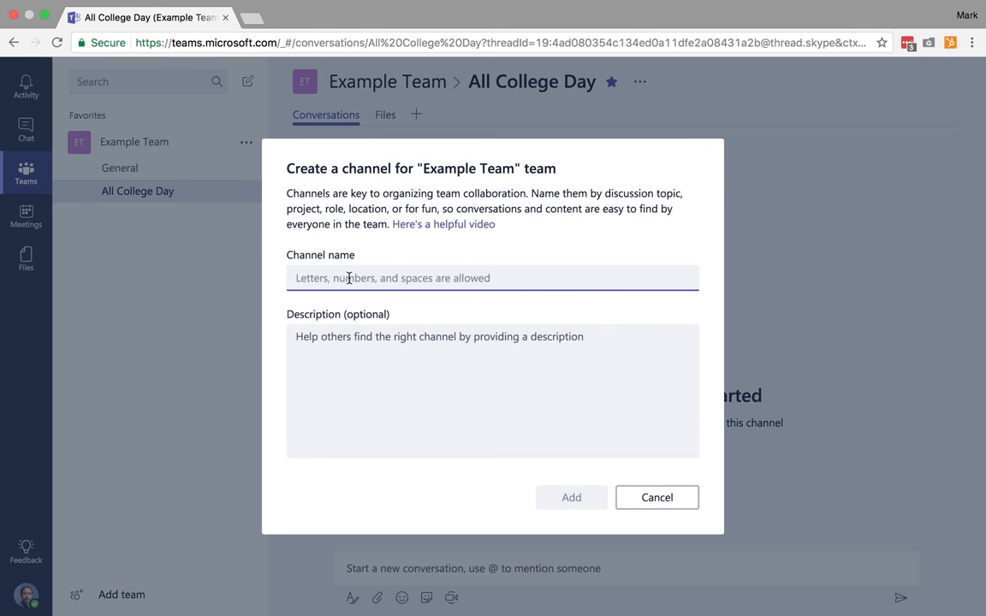
{"action": "type", "text": "SmartBar"}
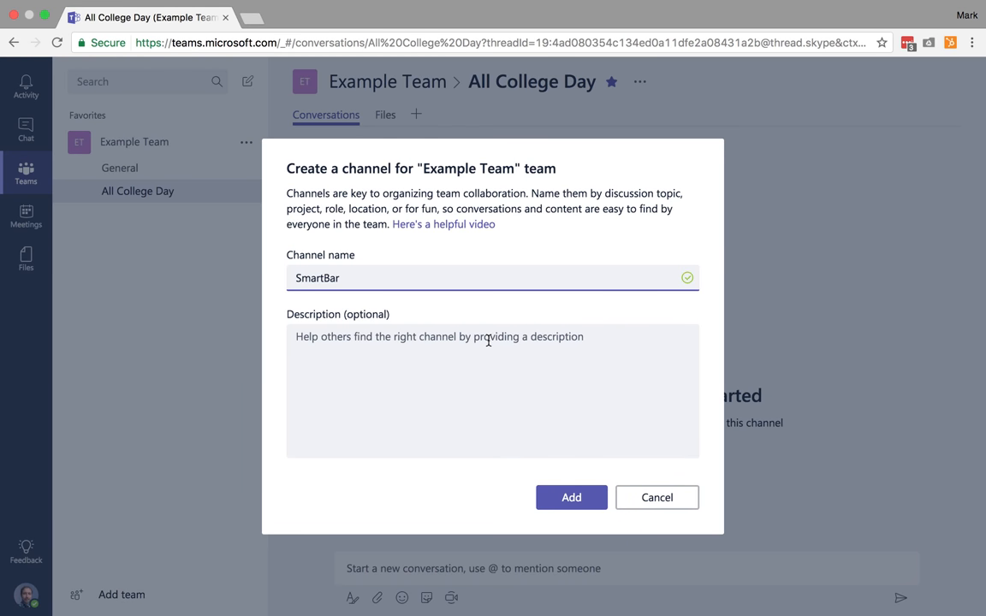
{"action": "left_click", "coordinate": [571, 496]}
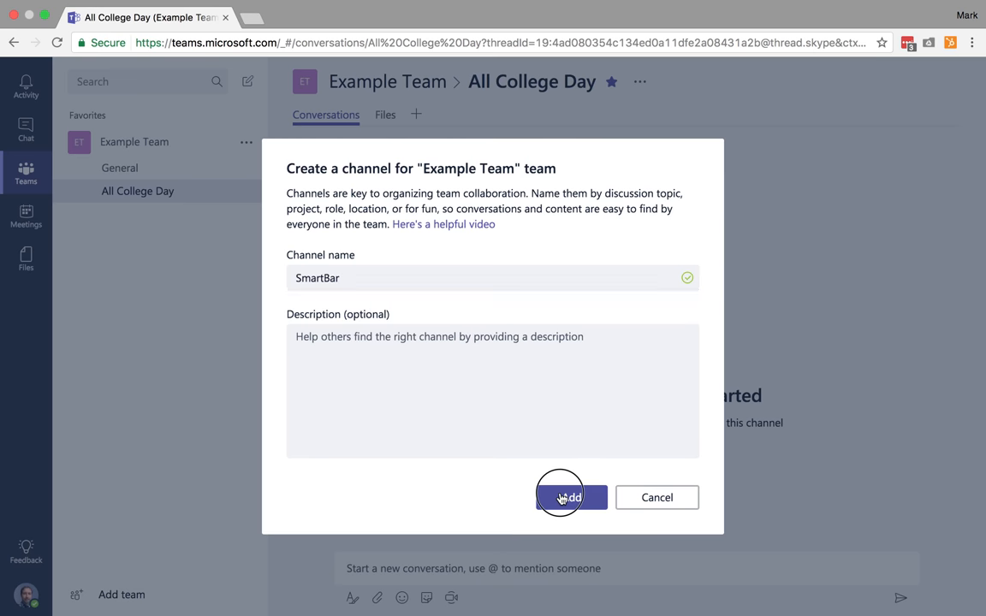
{"action": "left_click", "coordinate": [572, 496]}
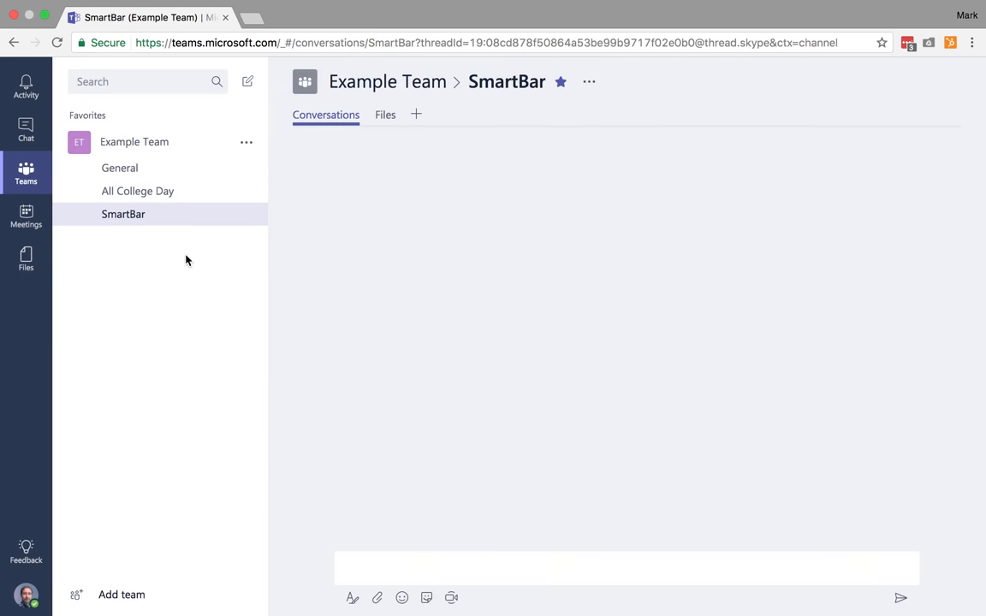